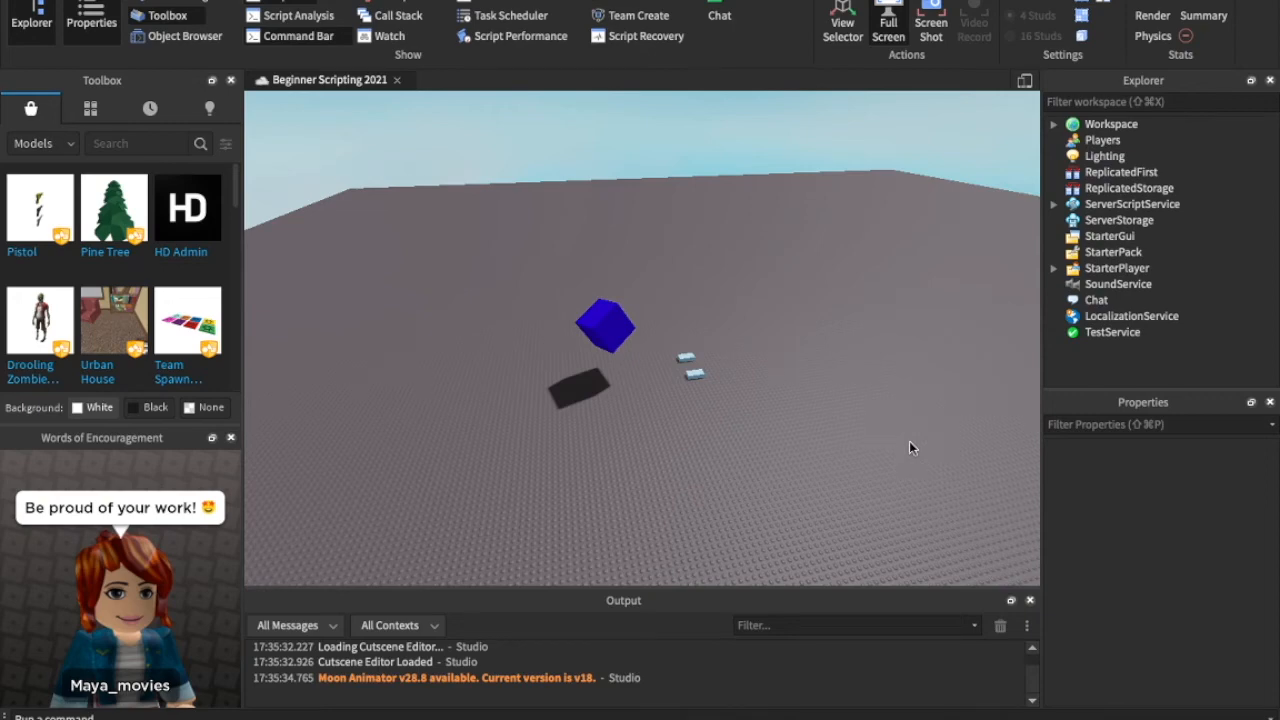
mouse_move(988, 222)
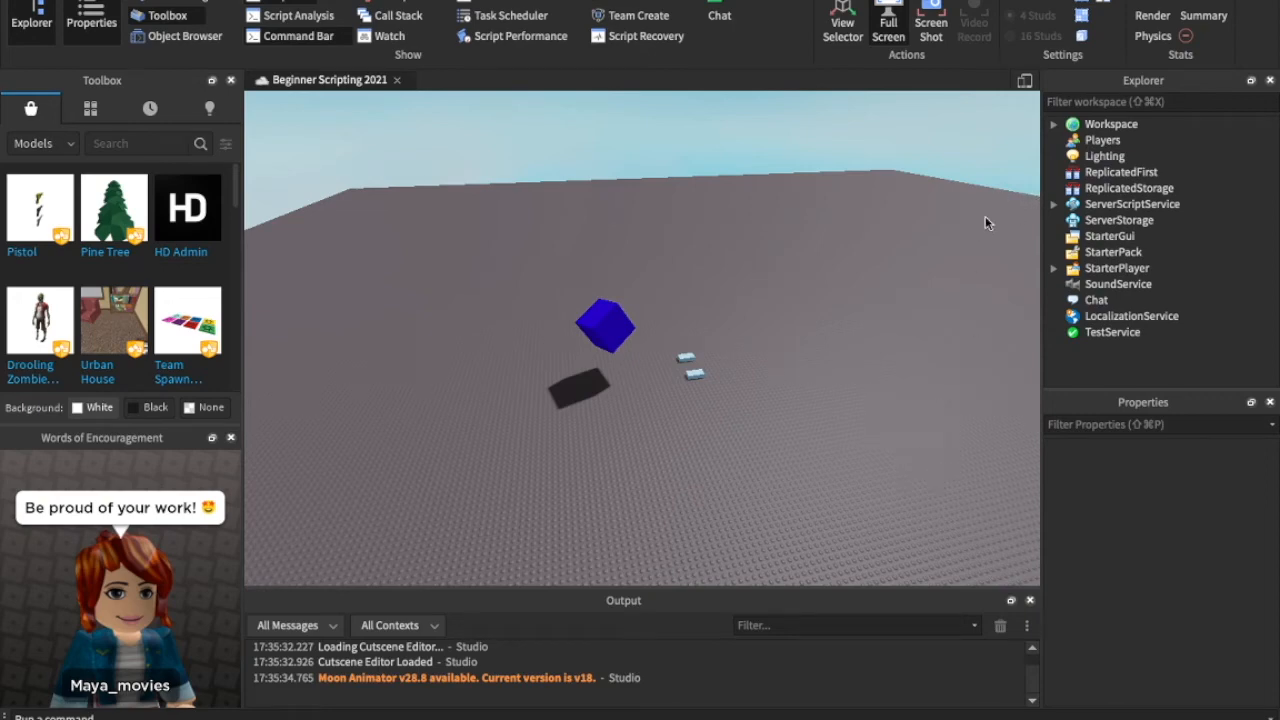
mouse_move(980, 228)
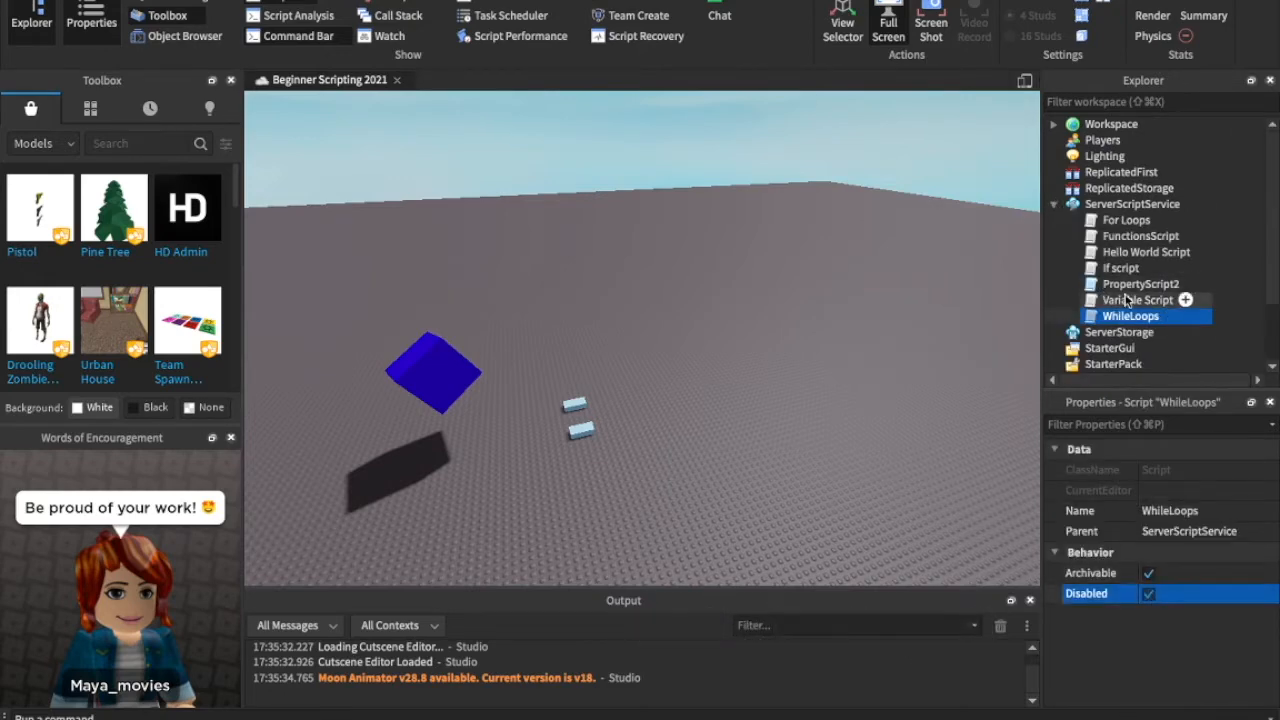
click(1140, 284)
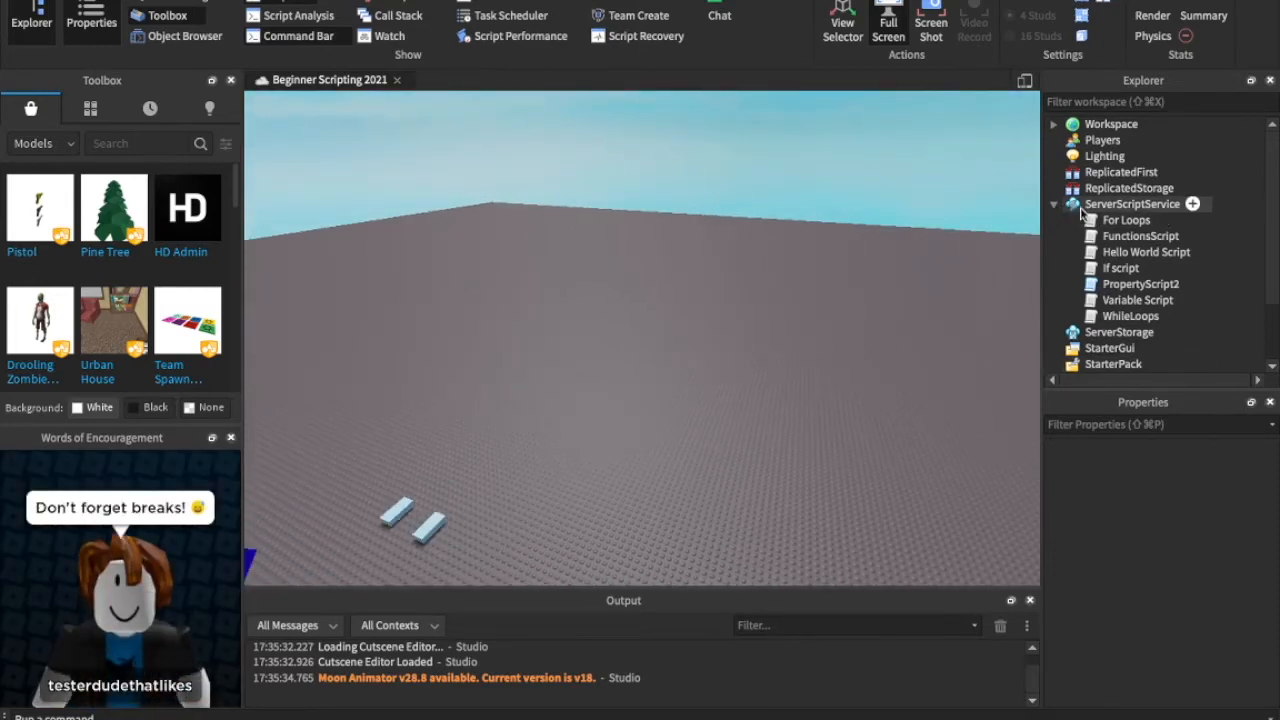
- Insert a Script into ServerScriptService and rename it InstanceScript
click(1192, 204)
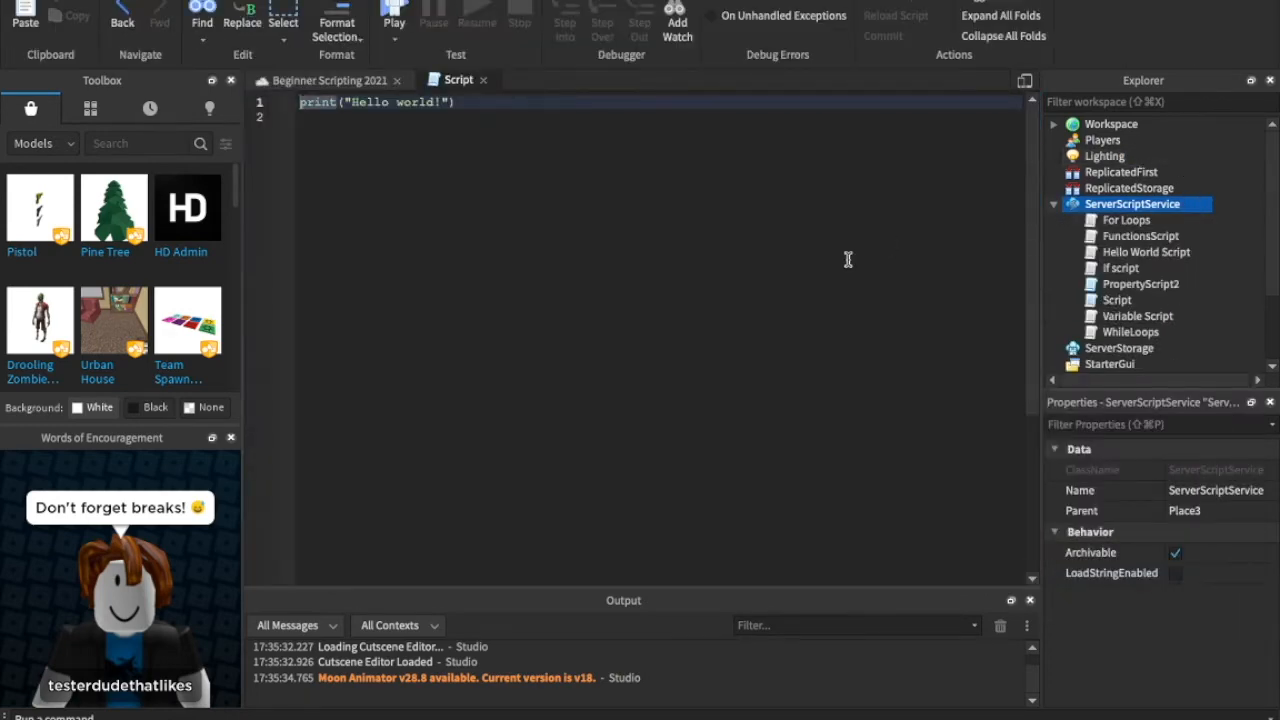
click(1116, 300)
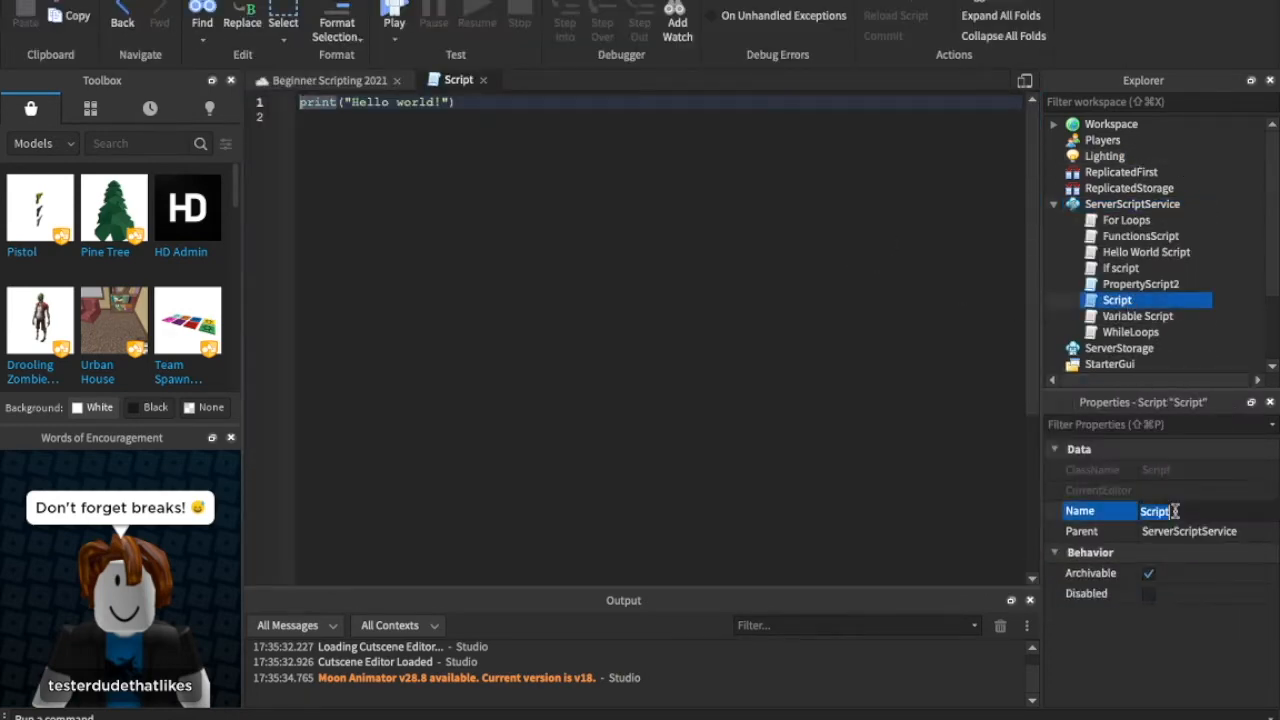
text(Instances)
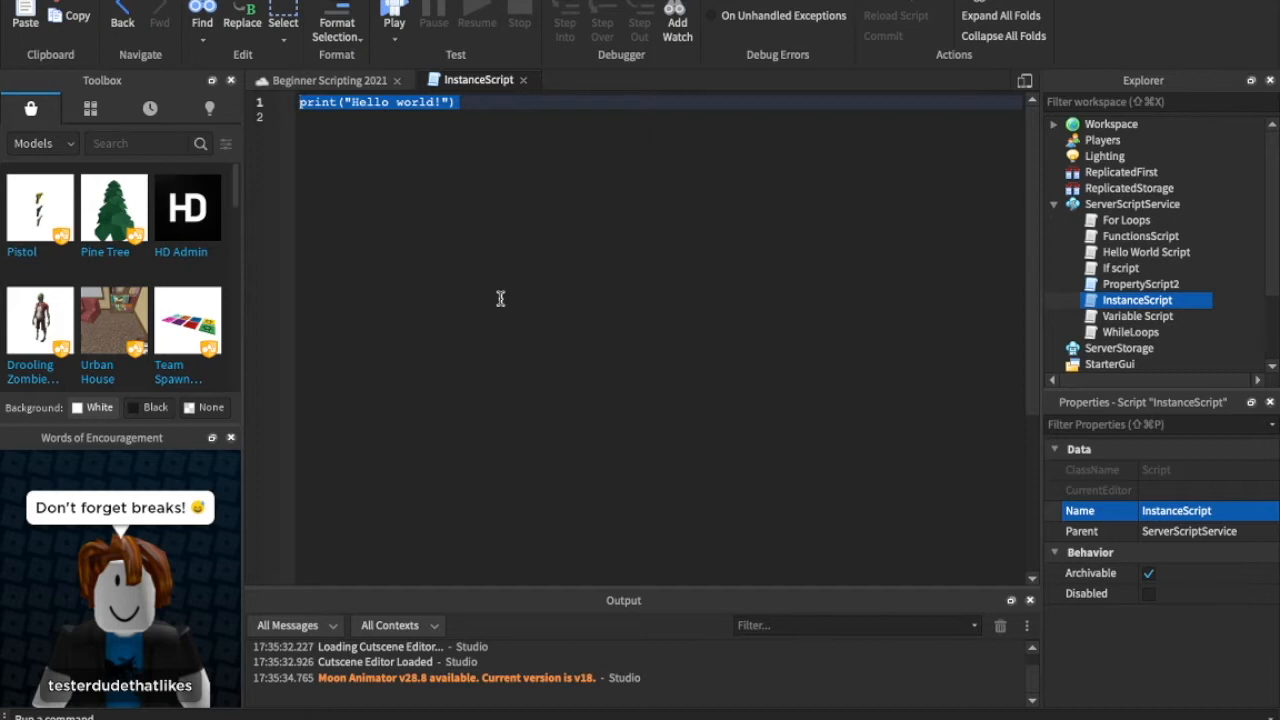
- Replace the print line with wait(5) followed by an empty while wait(1) do loop
text(wait)
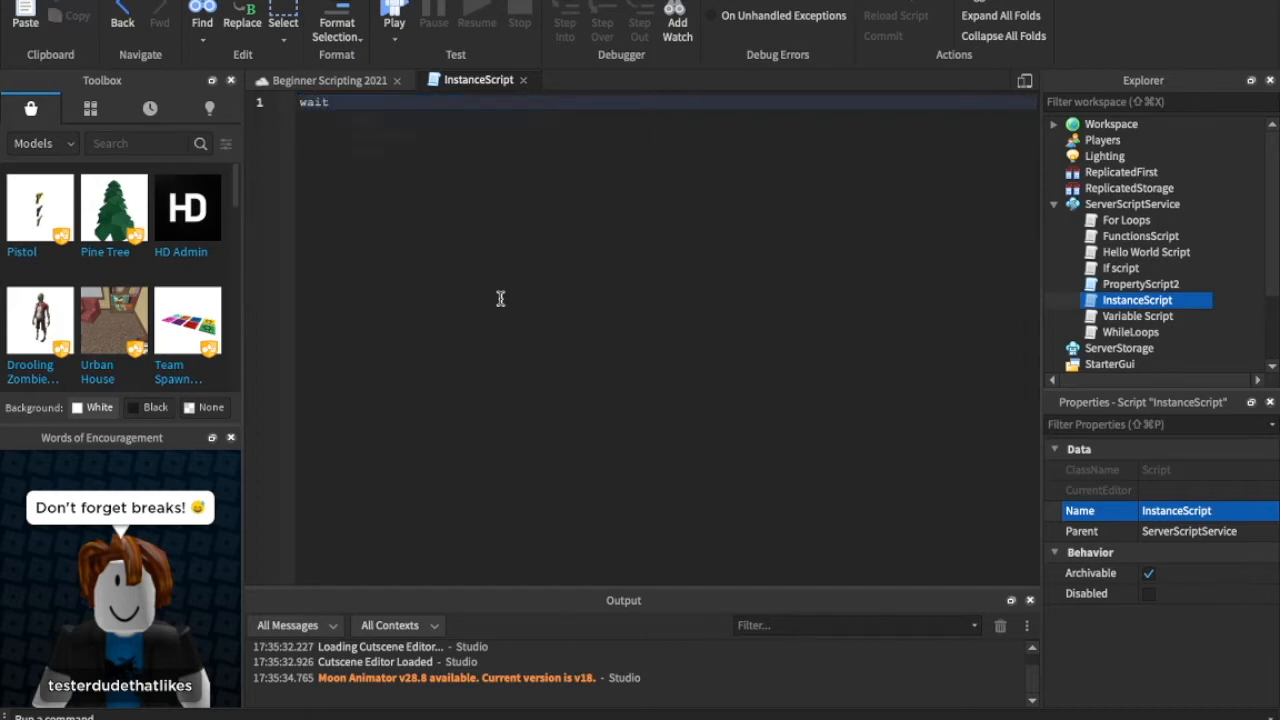
text(())
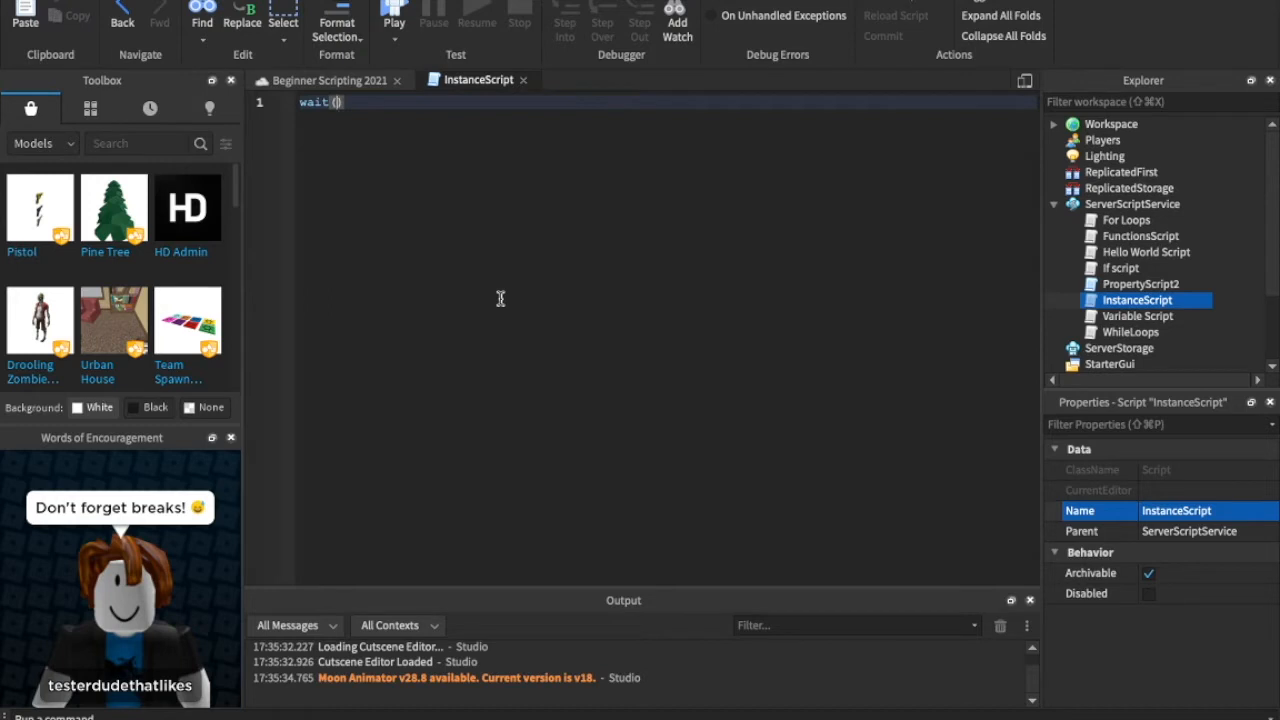
text(5)
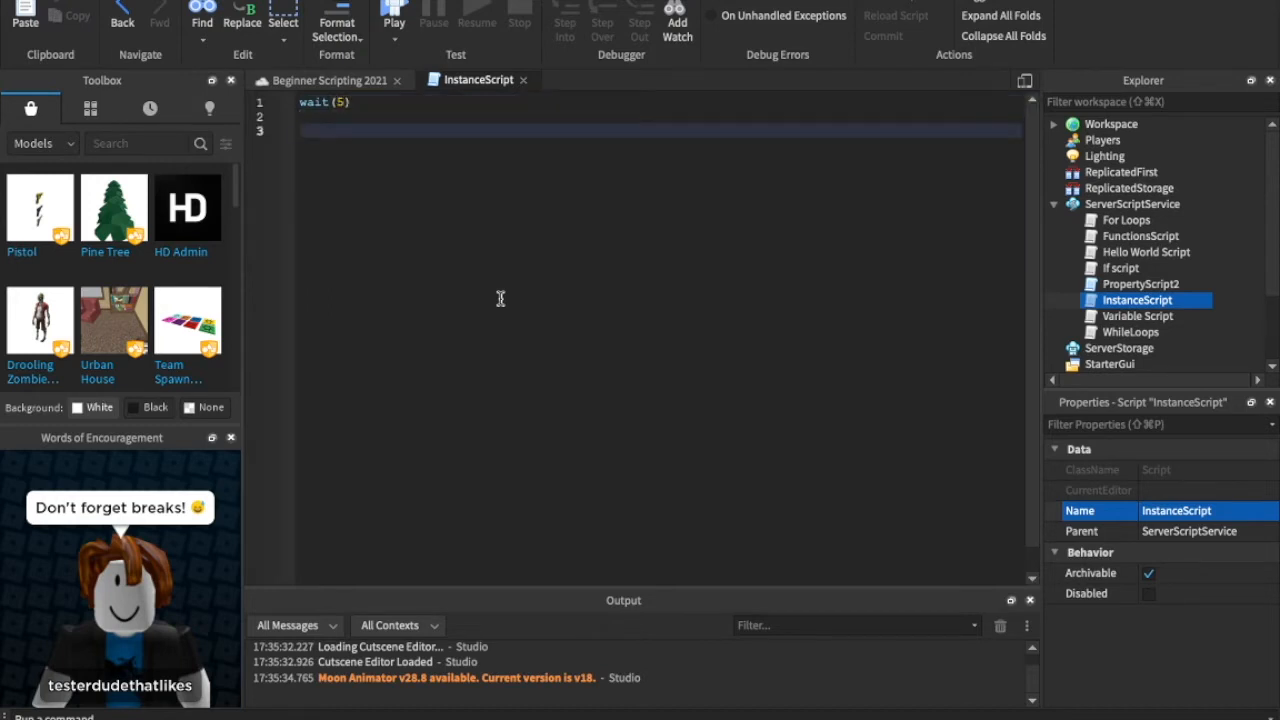
text(while)
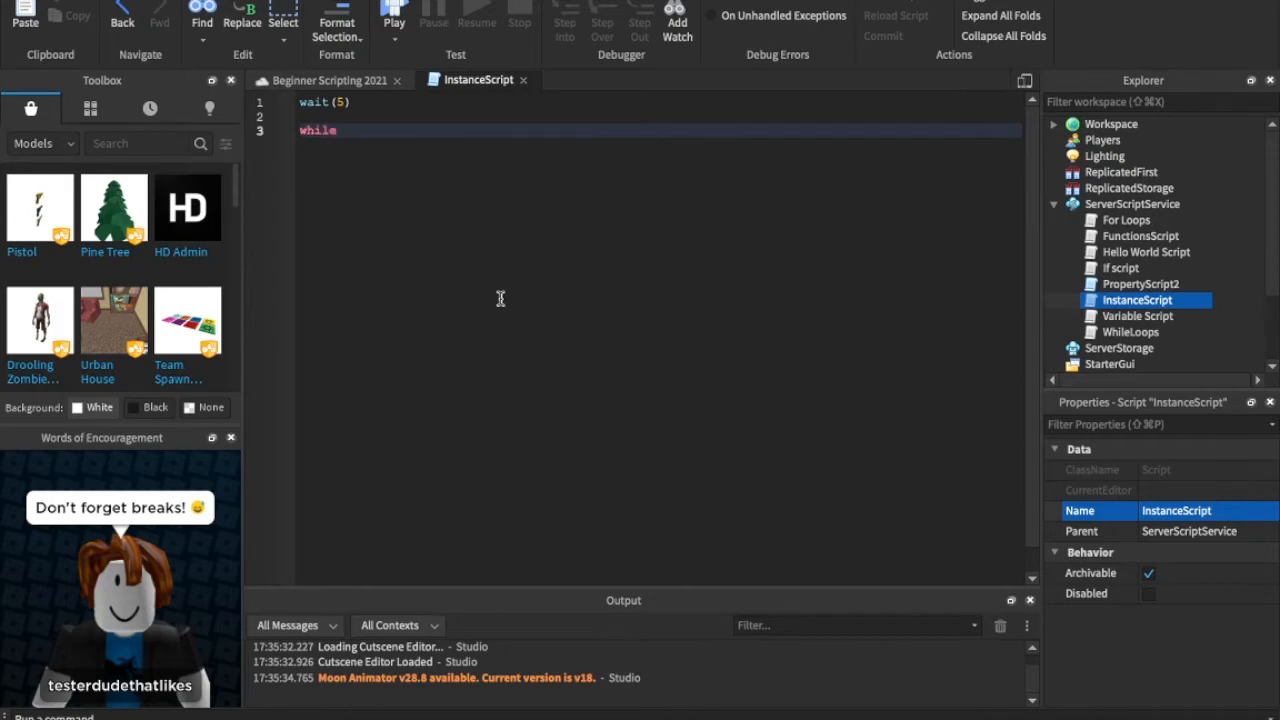
text(wait())
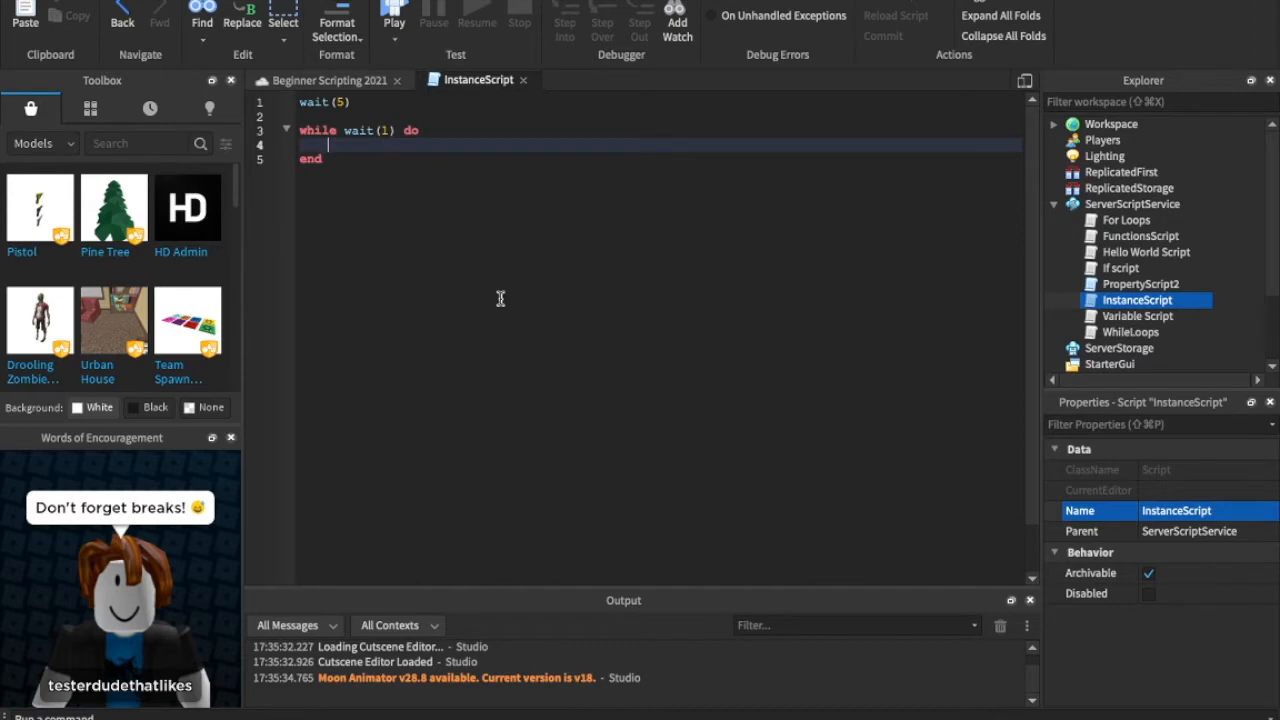
mouse_move(484, 210)
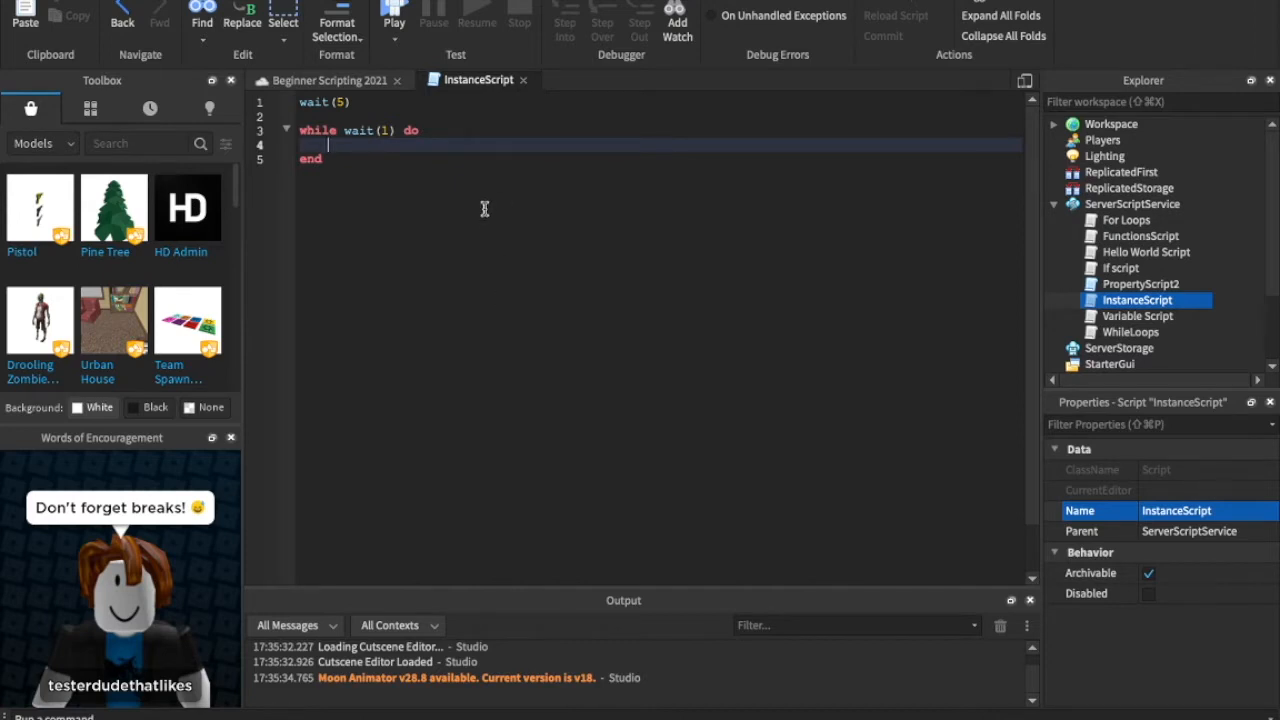
mouse_move(428, 132)
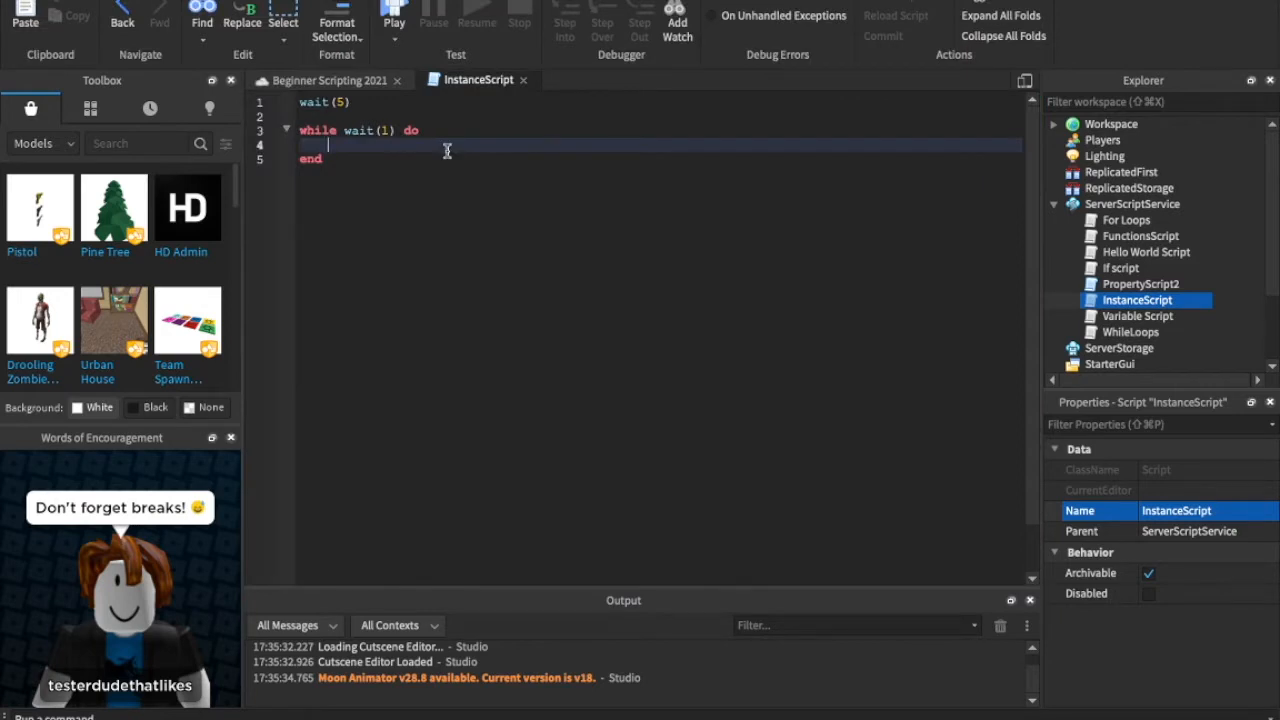
- Inside the loop write local part = Instance.new("Part") and part.Parent = game.Workspace
text(local part)
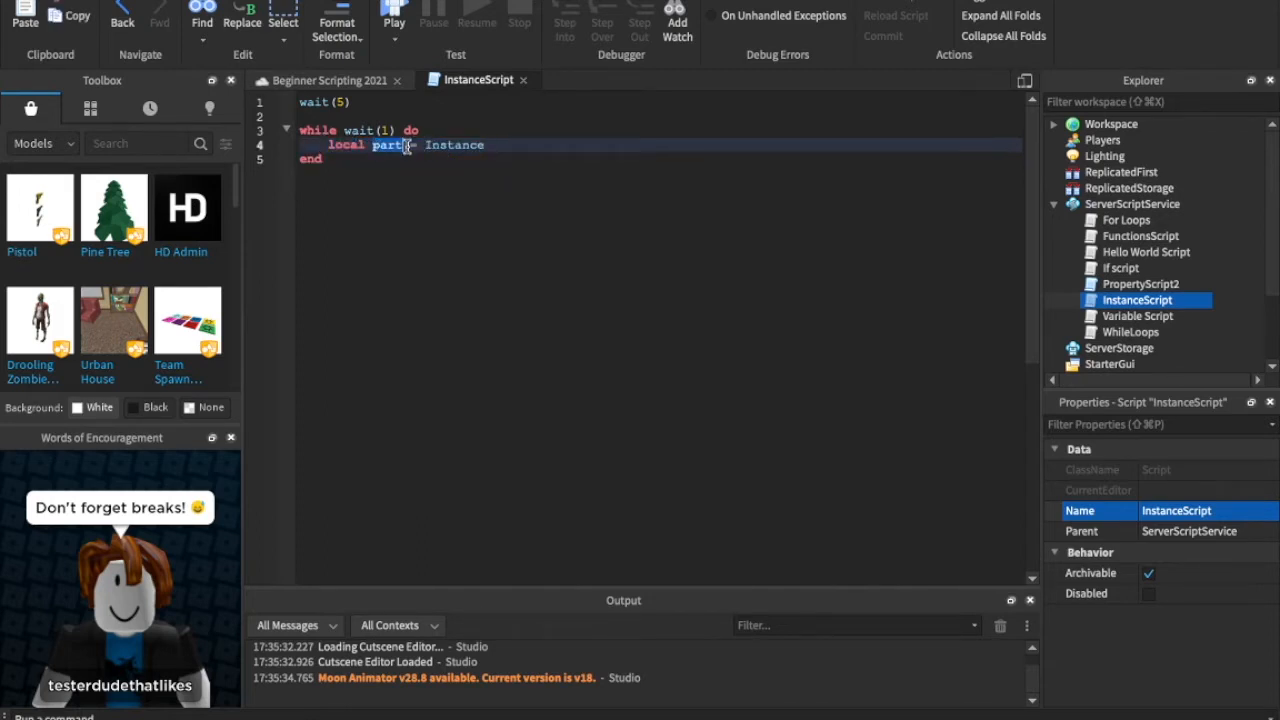
text(= Instance.new)
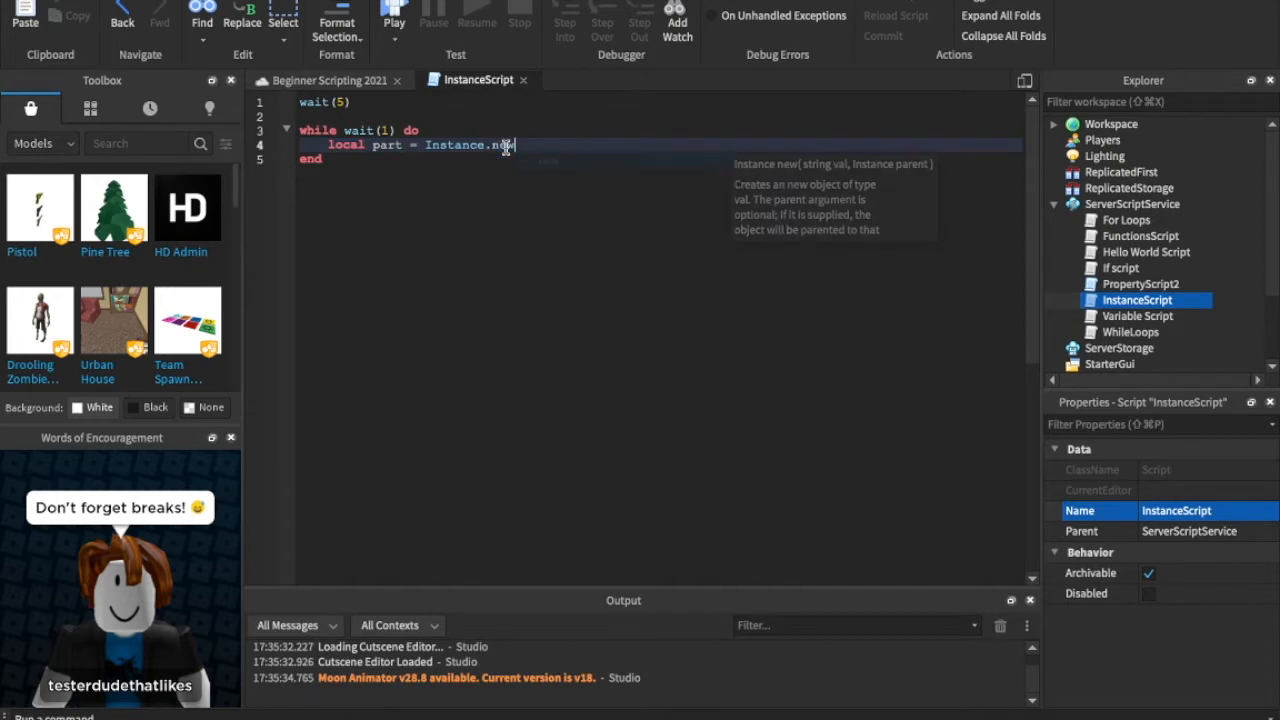
text((")
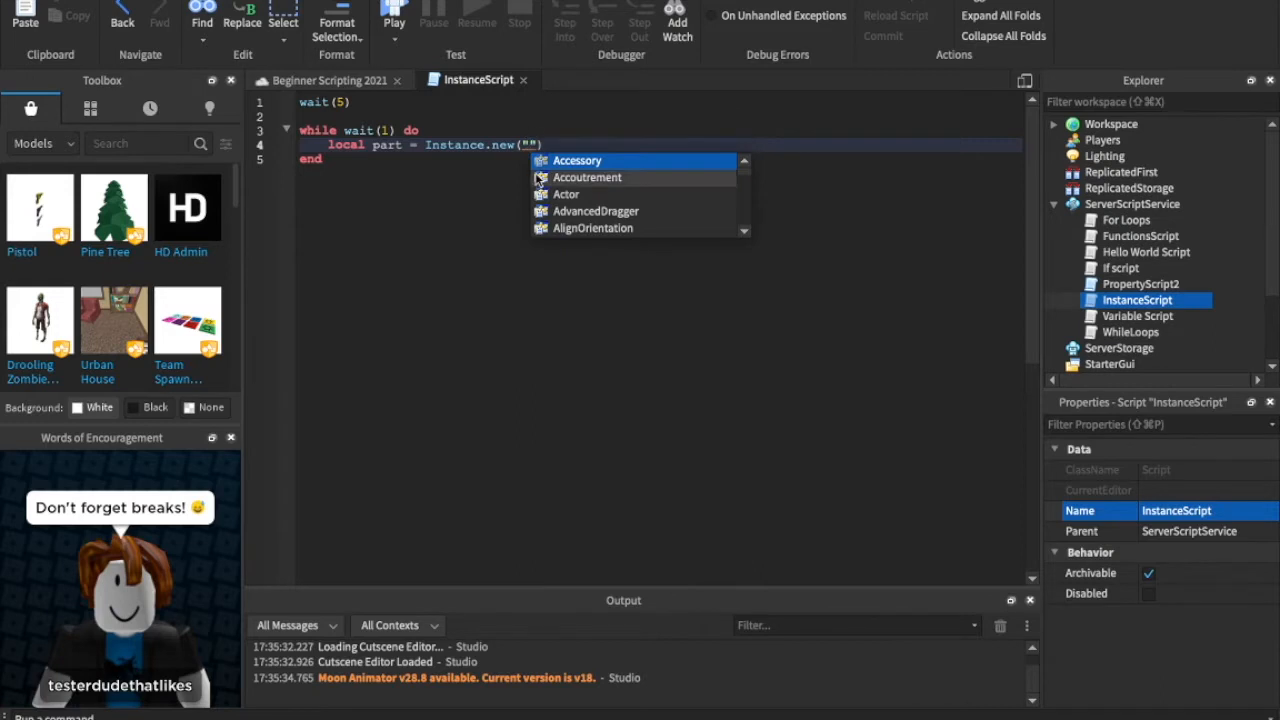
text(Part)
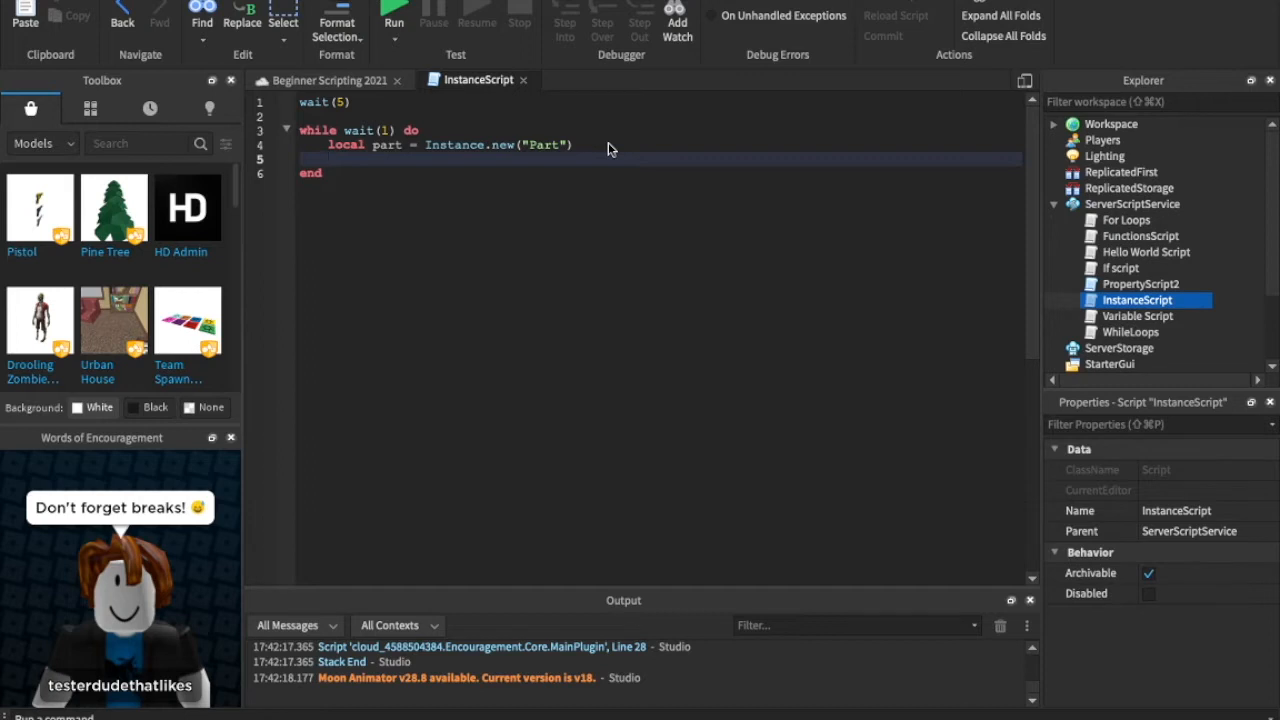
text(part.Parent = game)
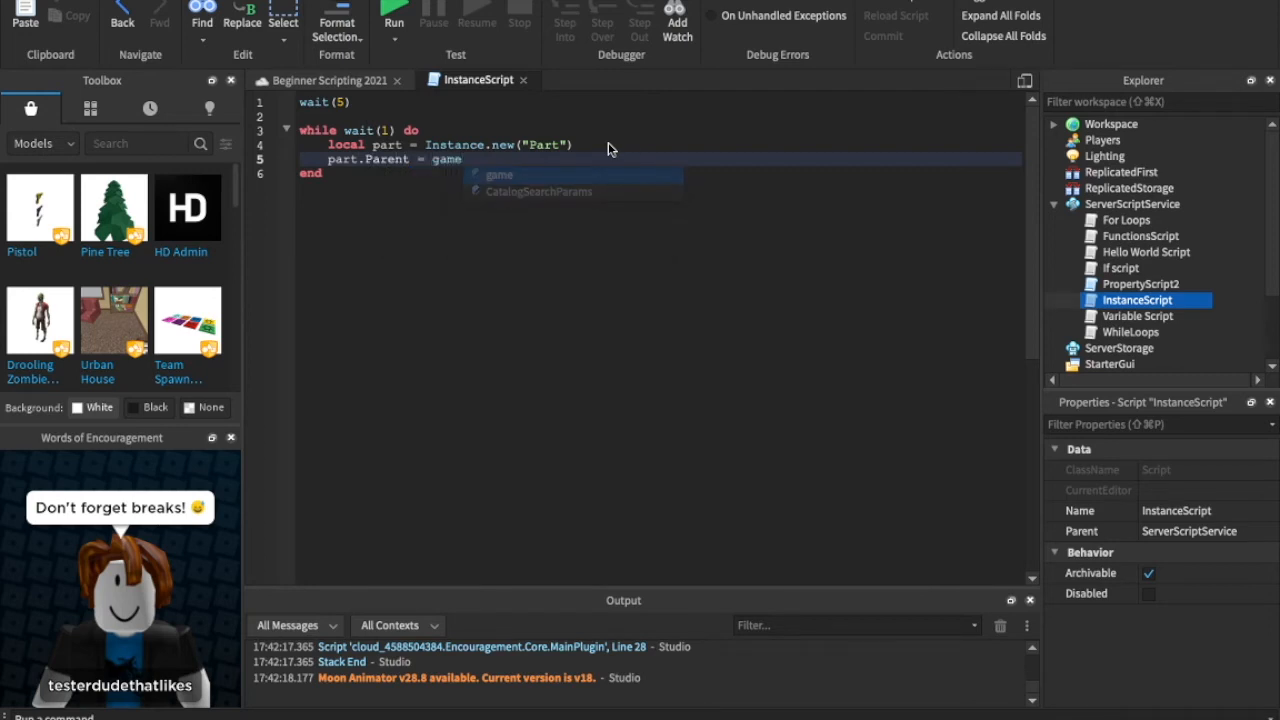
text(.Workspace)
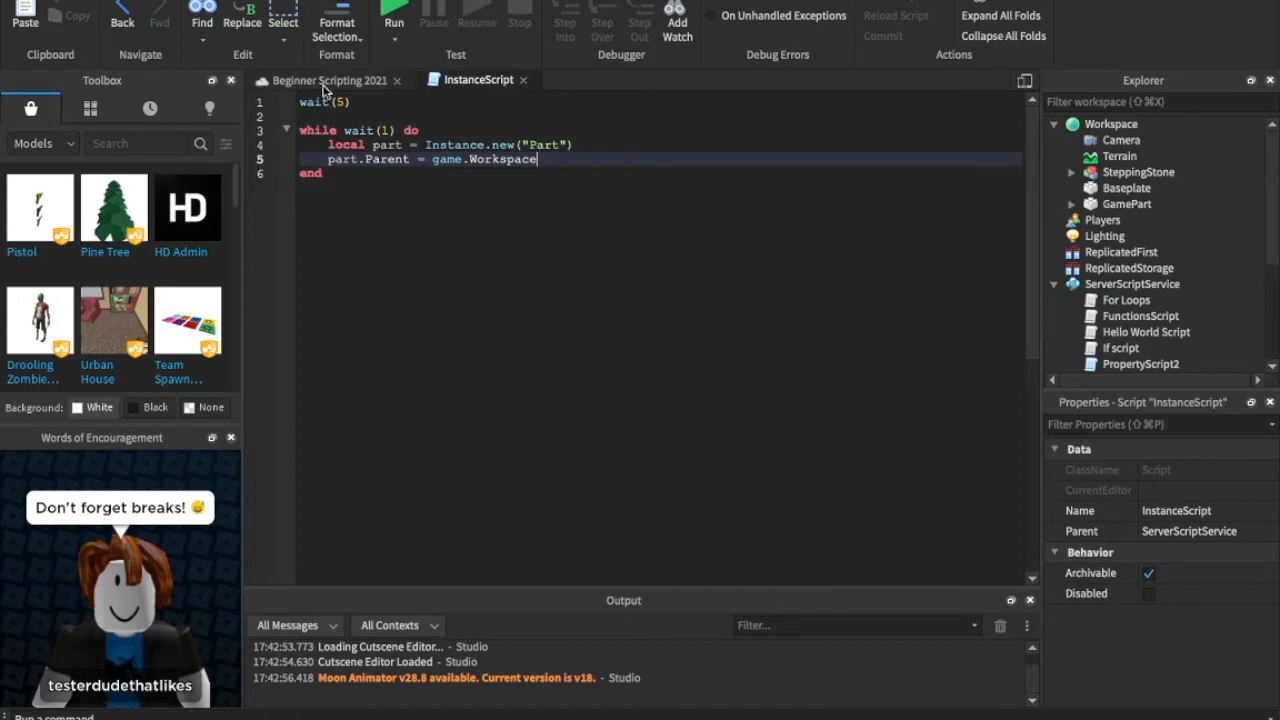
- Insert and inspect a sample Part in the world view, then return to InstanceScript
click(392, 16)
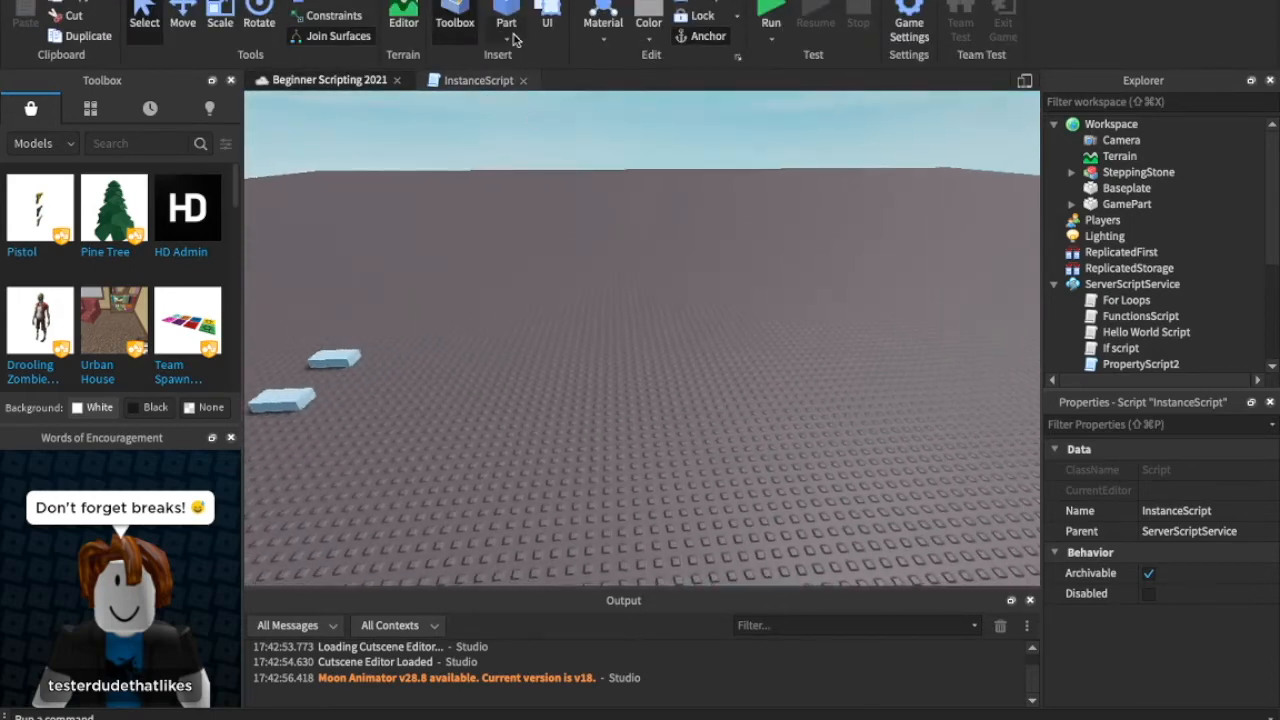
click(504, 20)
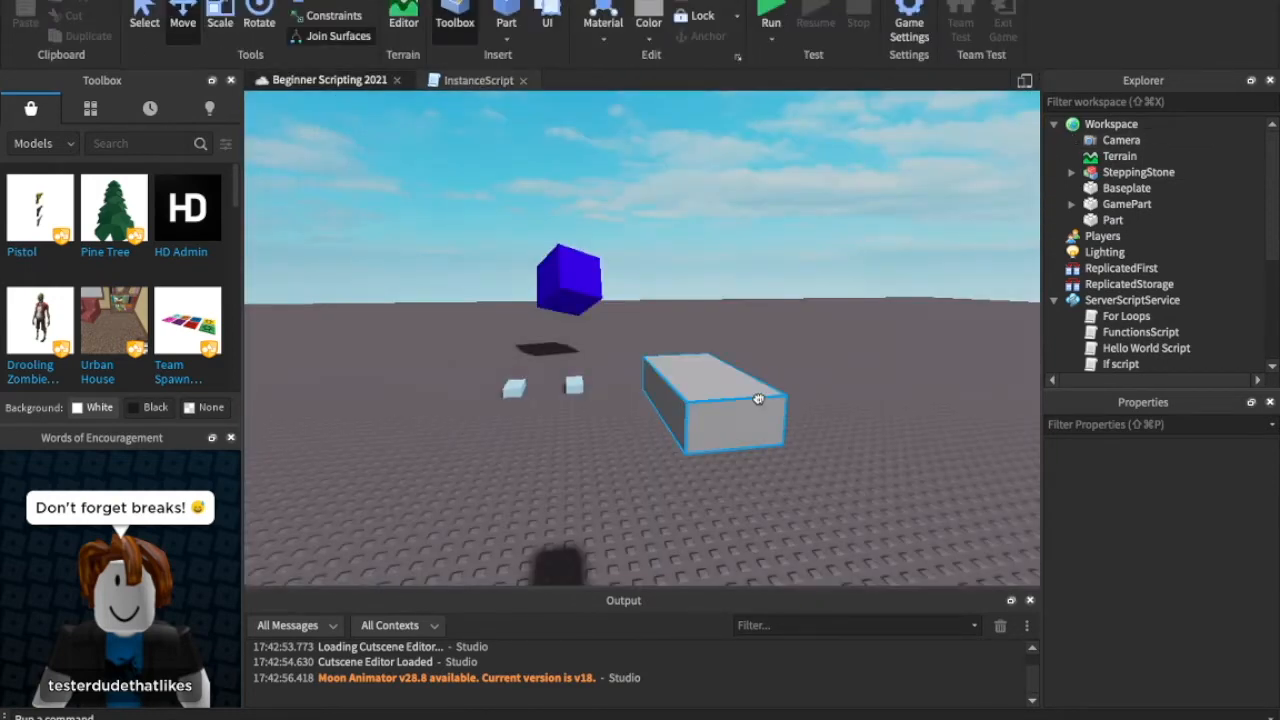
click(716, 400)
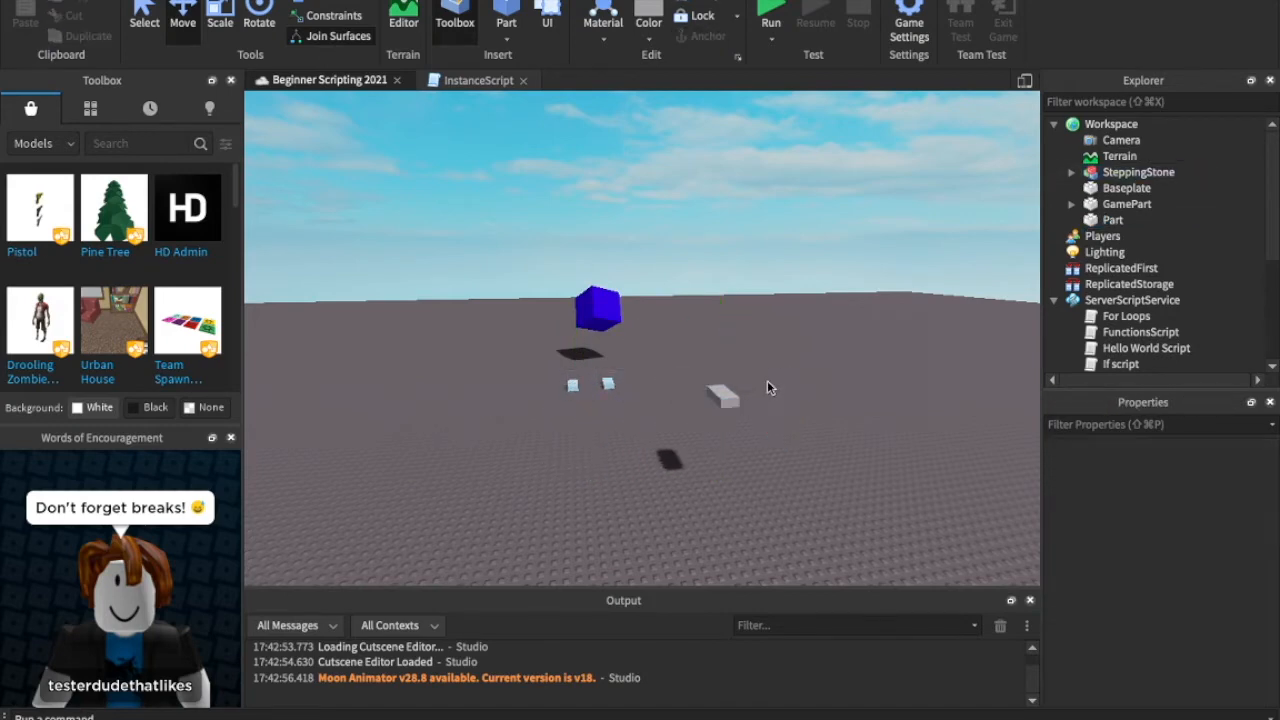
click(720, 396)
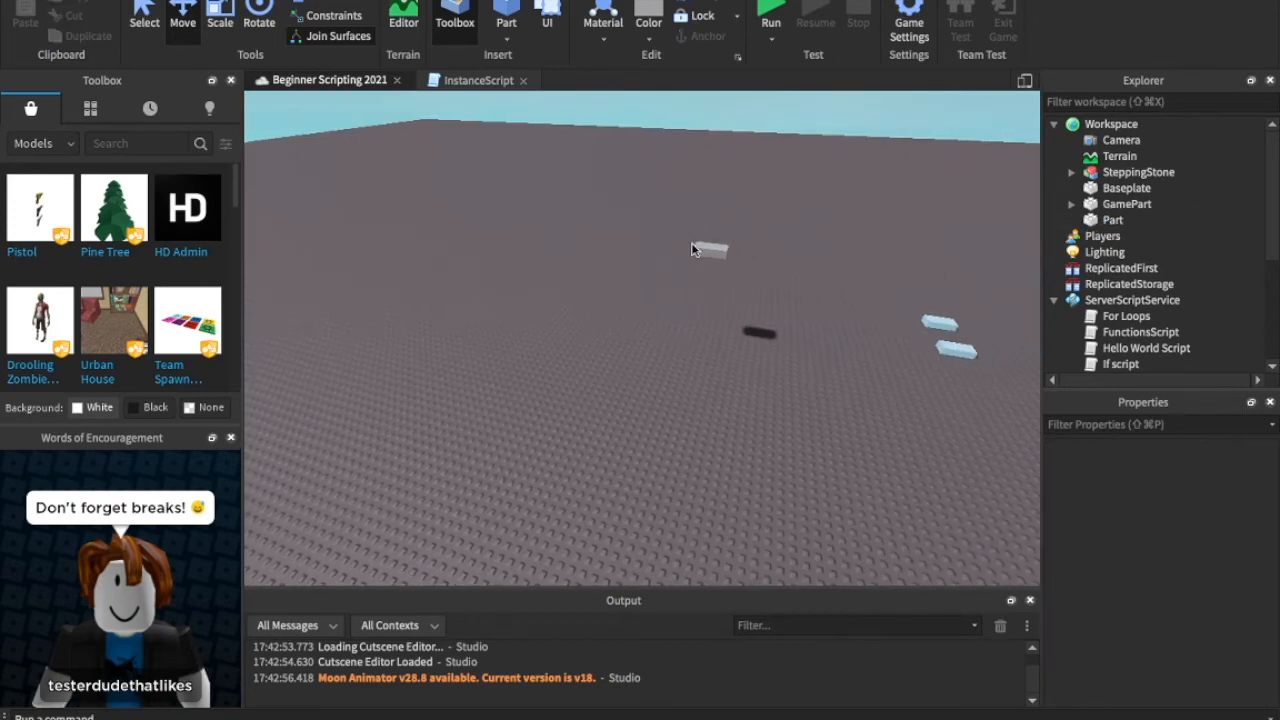
click(708, 248)
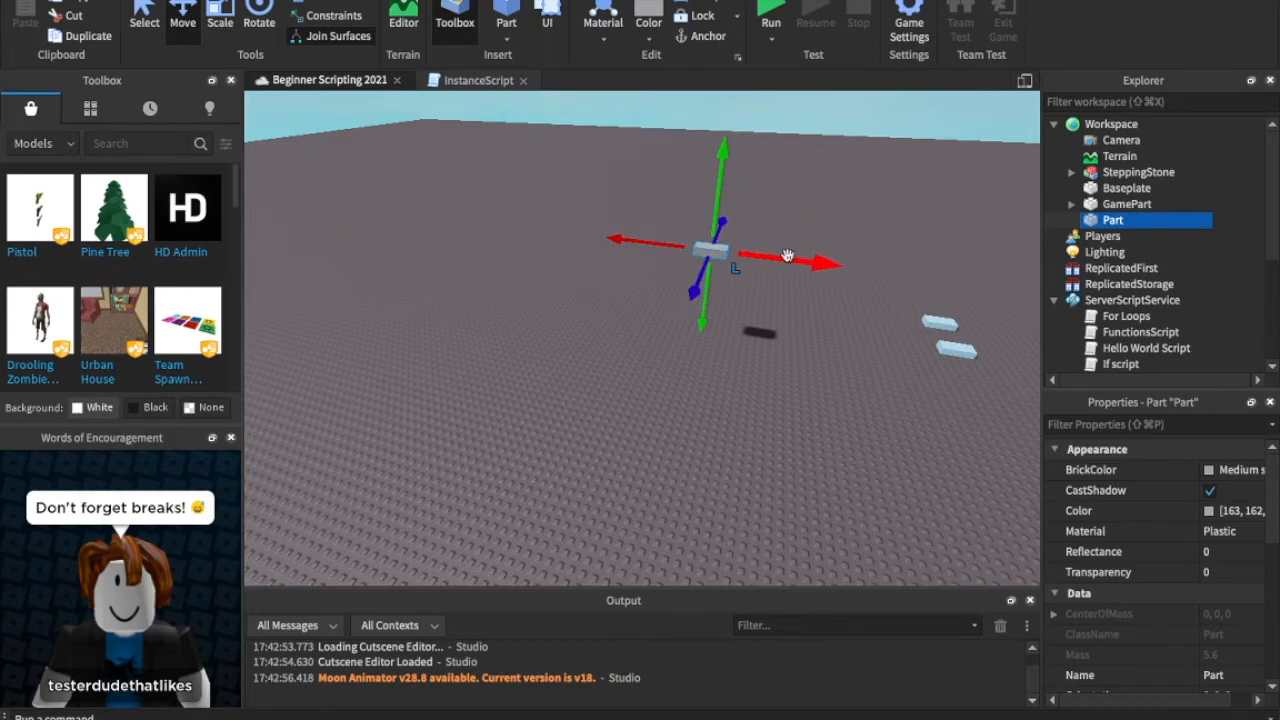
click(476, 80)
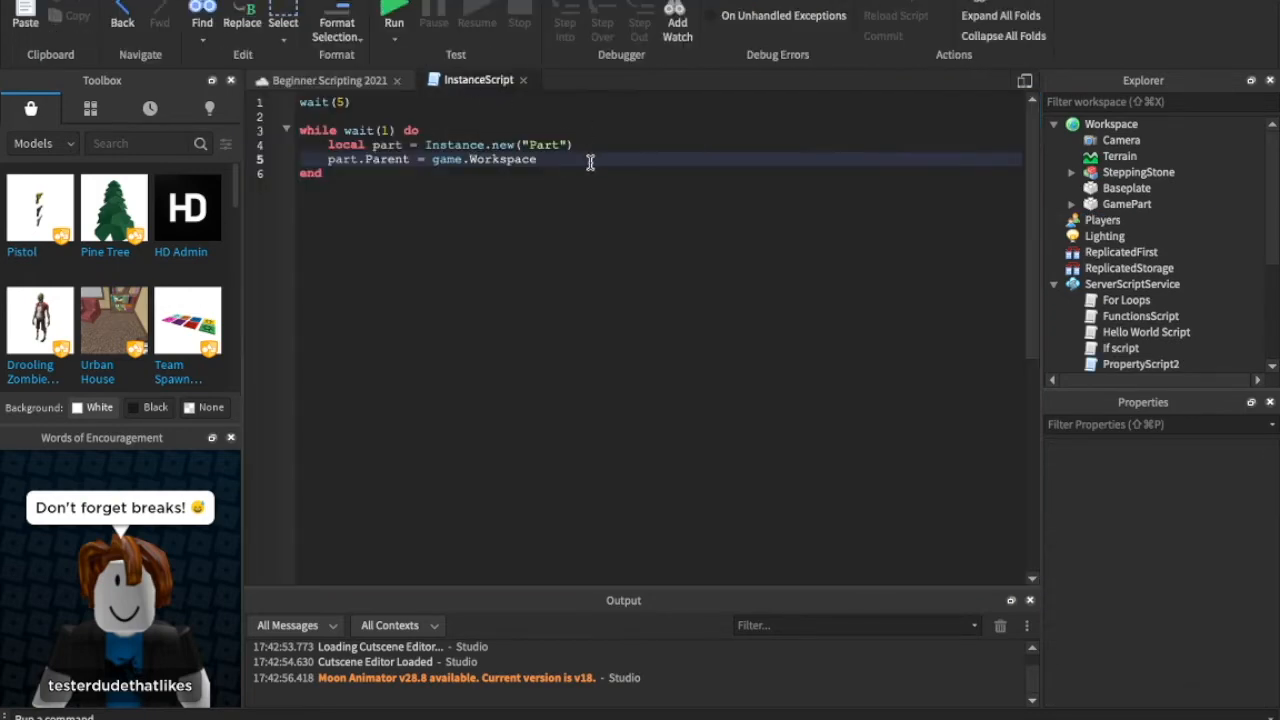
- Add part.Position = Vector3.new(27, 14.5, -14) inside the loop
text(PART.)
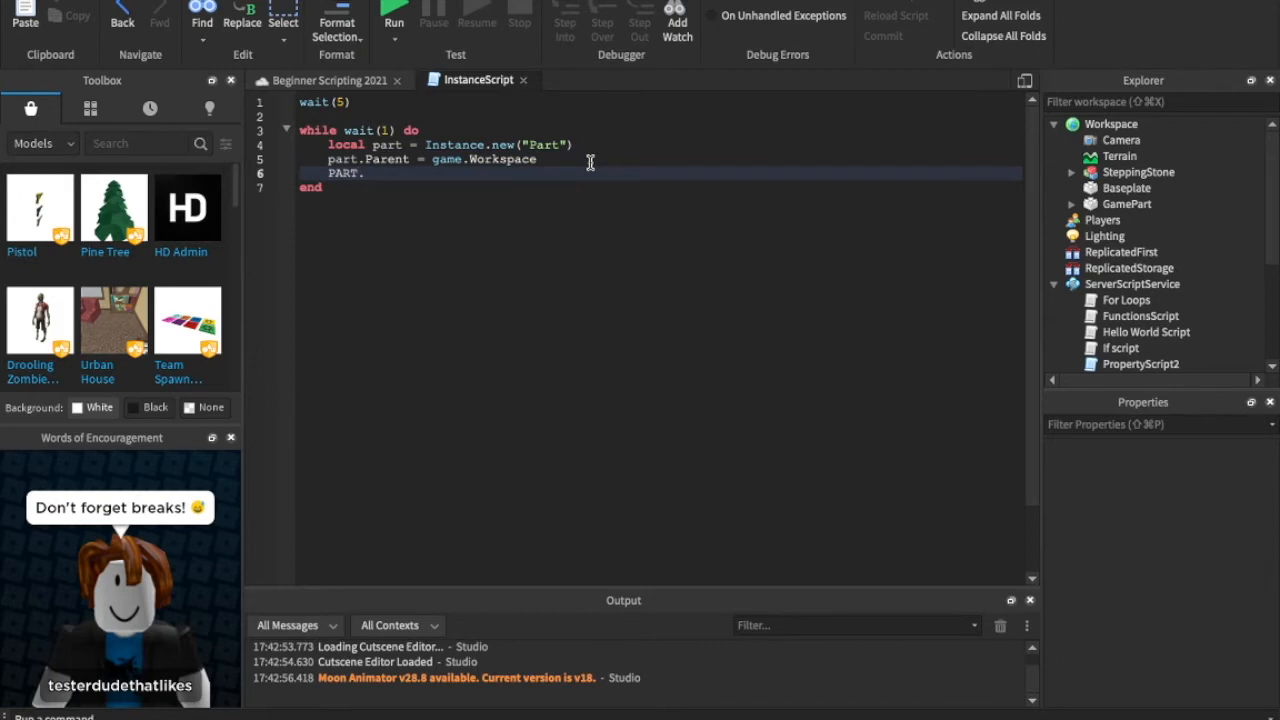
text(part.)
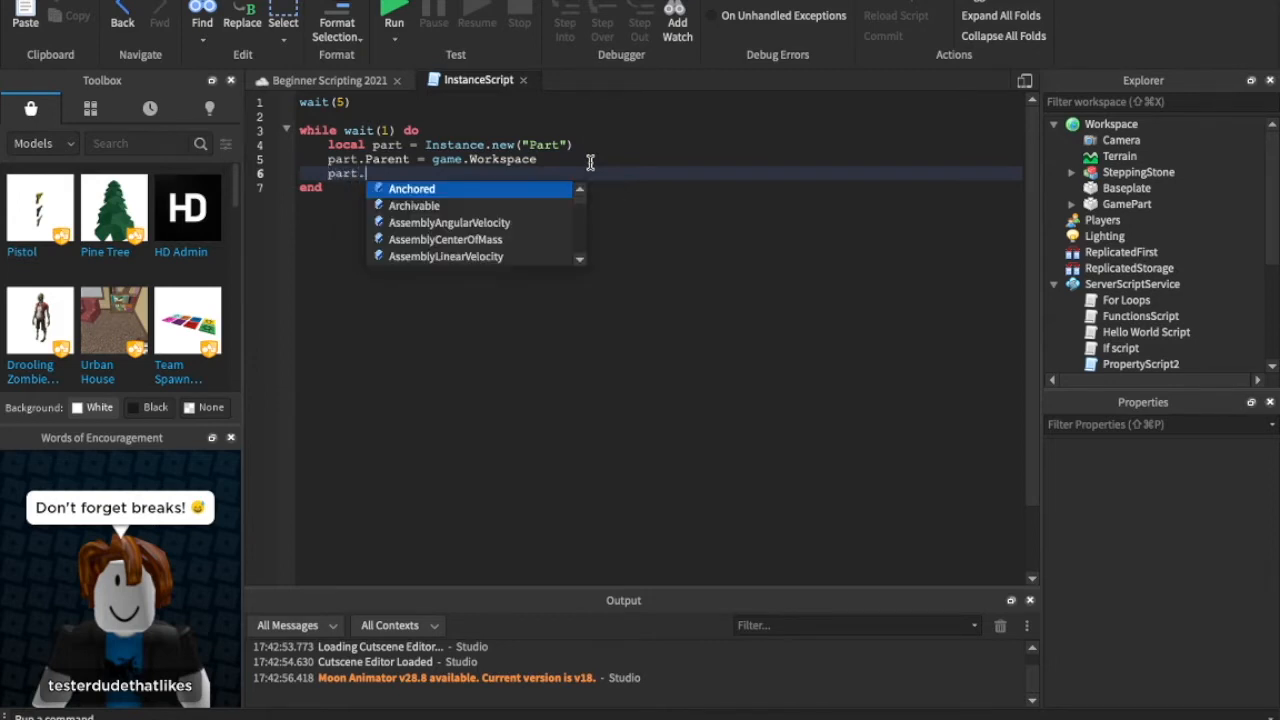
text(Position)
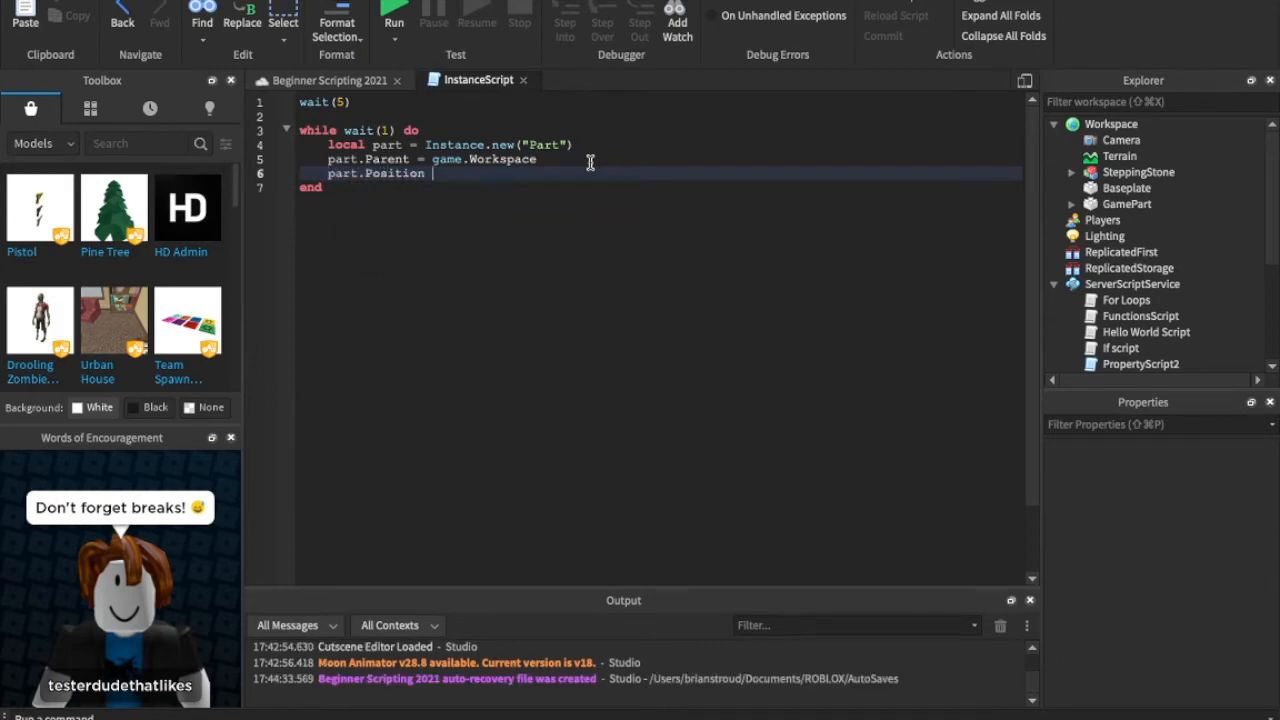
text(=)
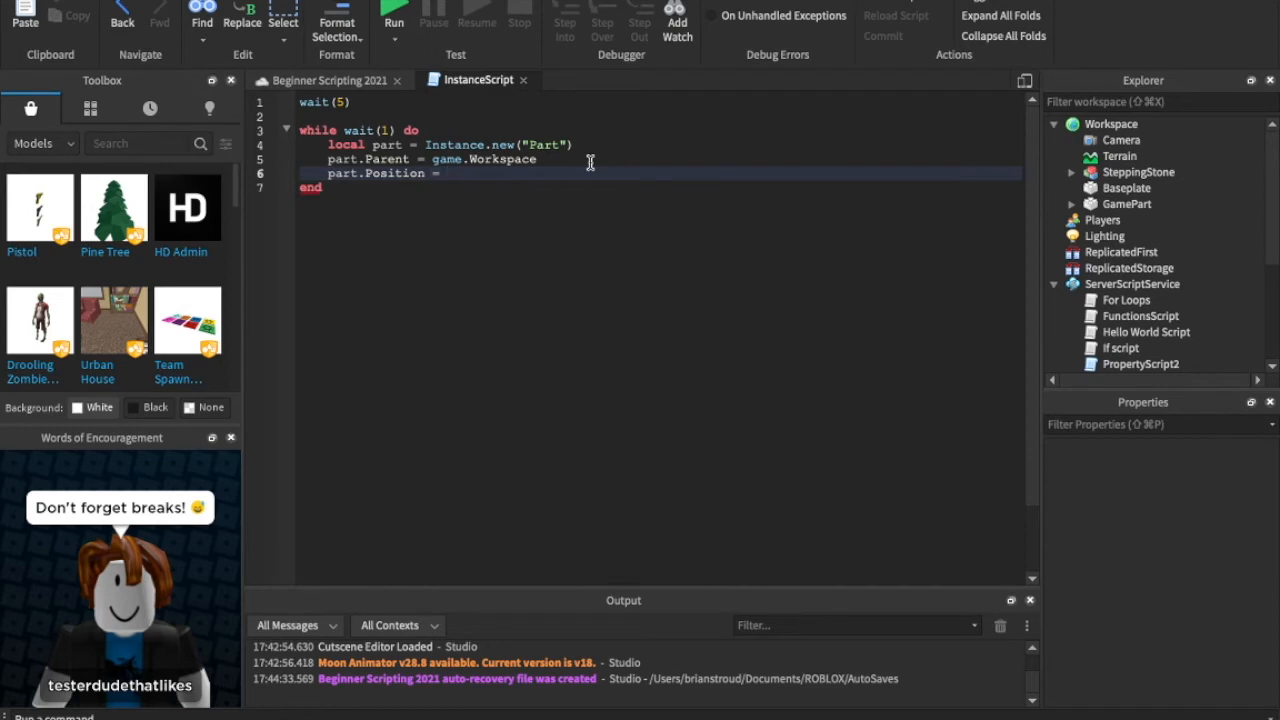
text((27, 14.5, -14))
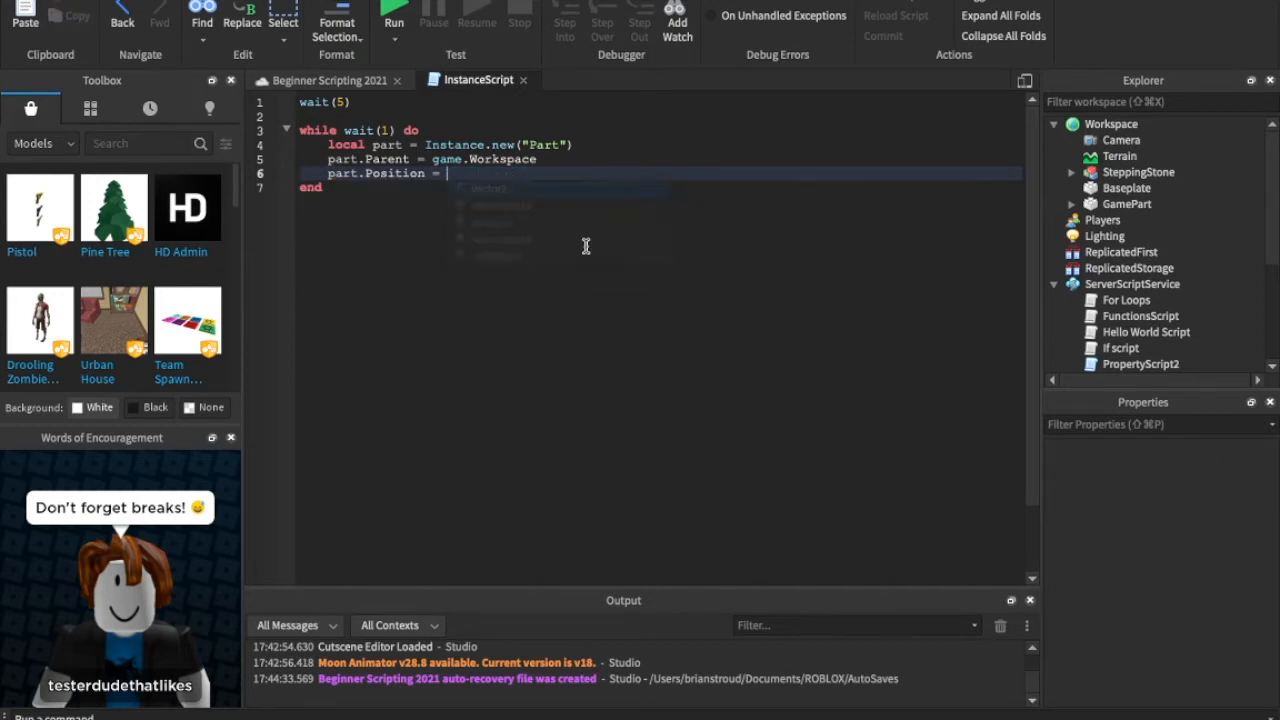
text(Vector3.new)
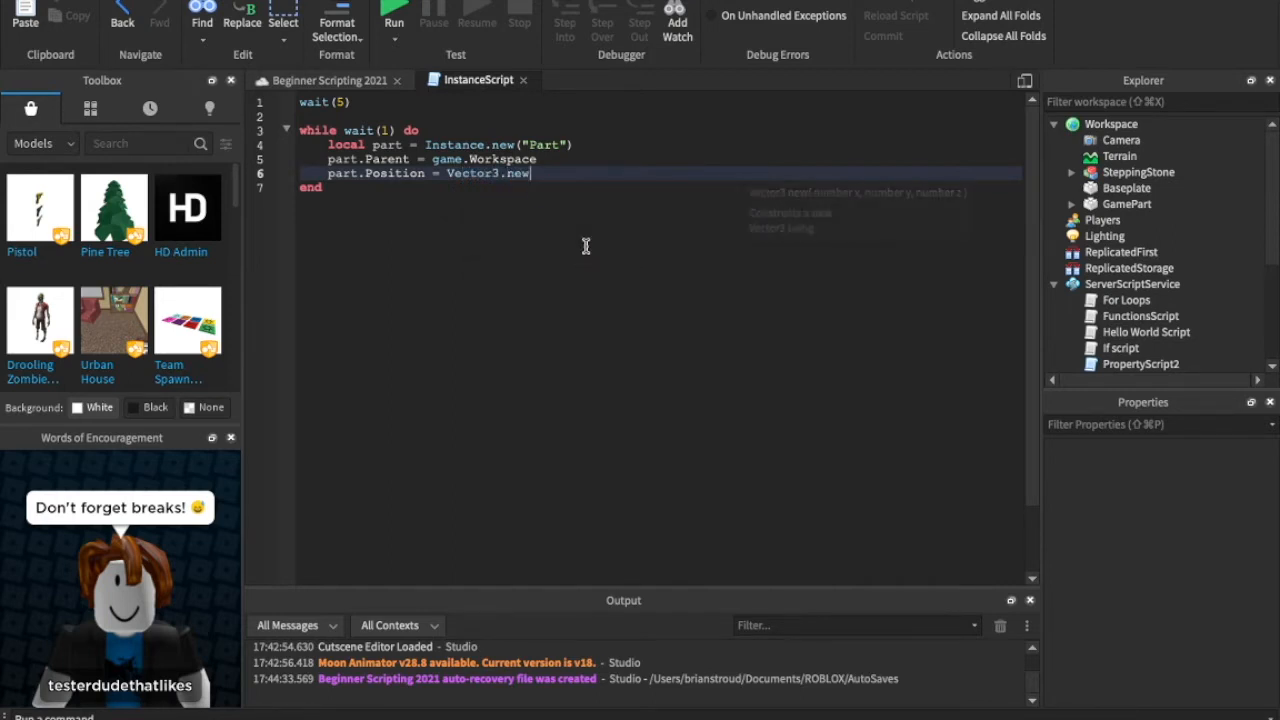
text((27, 14.5, -14))
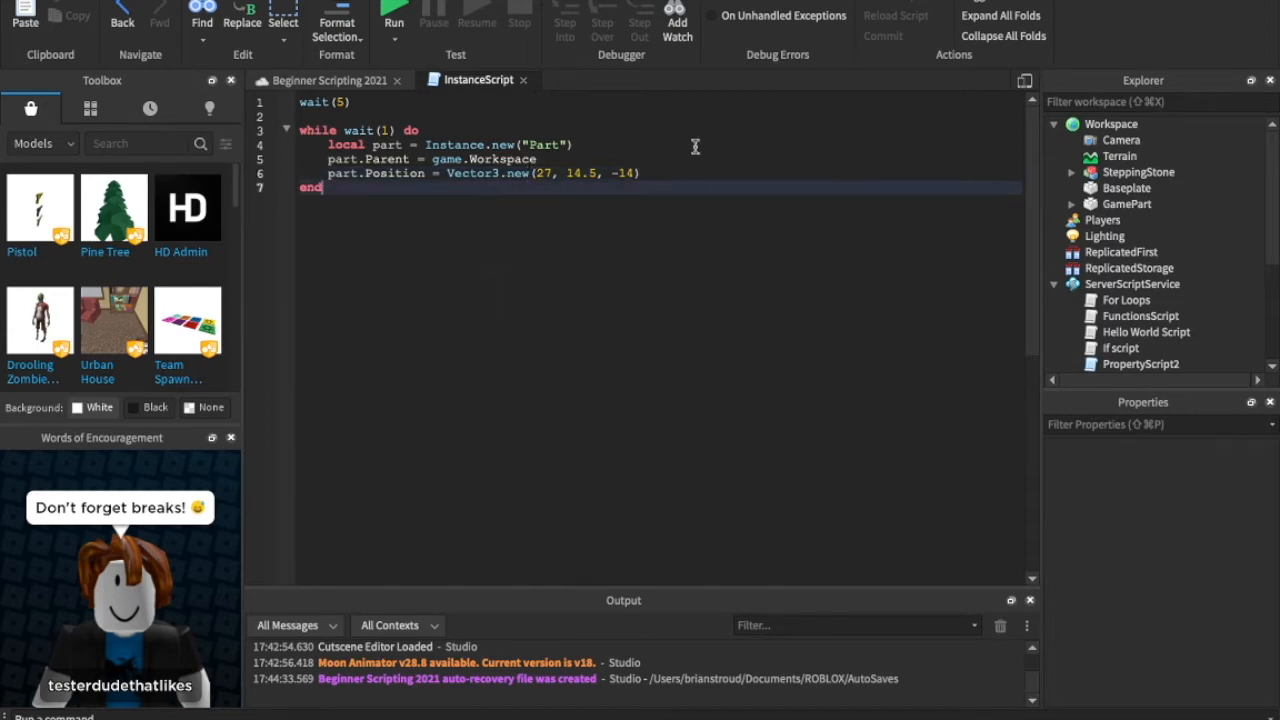
mouse_move(528, 250)
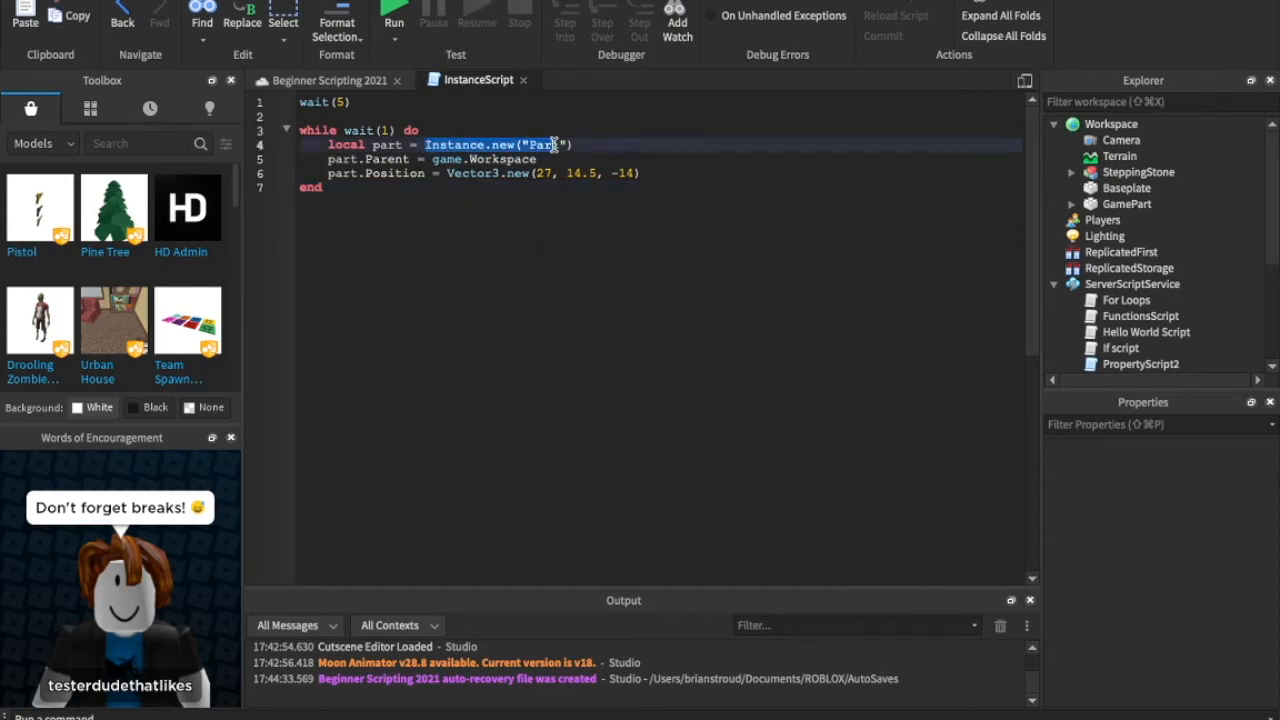
- Run the game to watch the spawned parts pile up
click(710, 188)
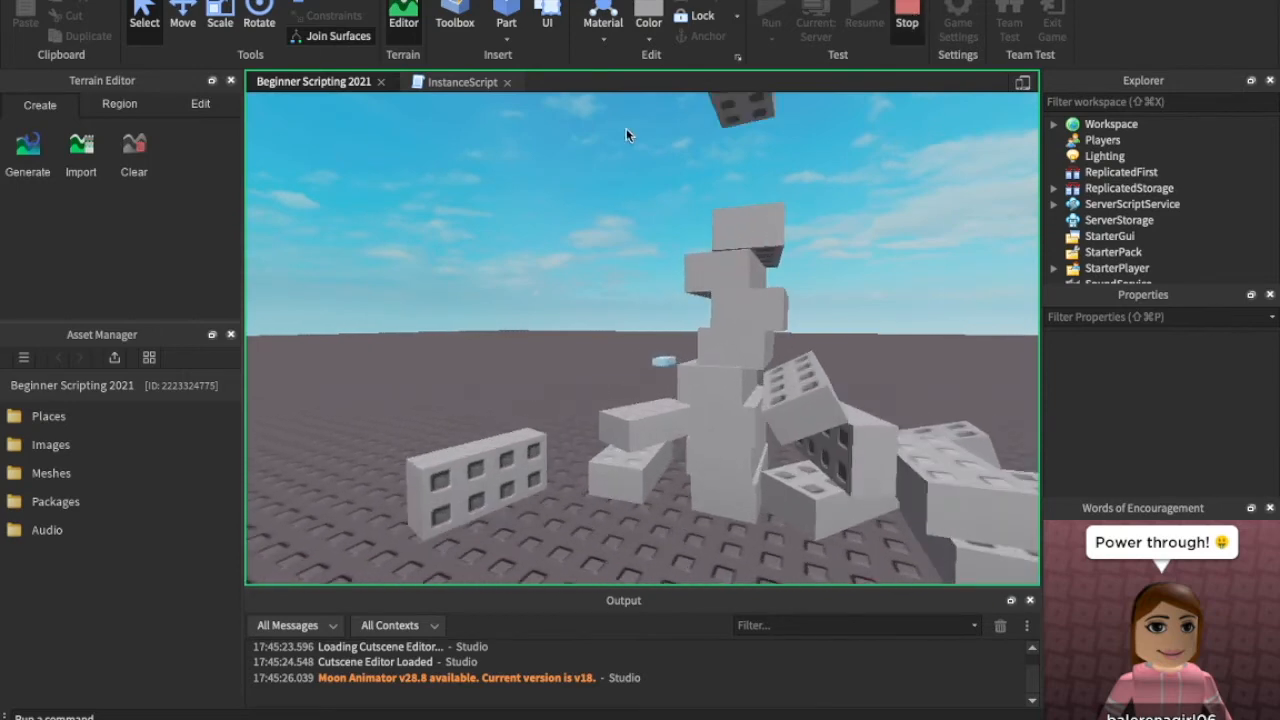
- Add part.BrickColor = BrickColor.Random() inside the loop
click(462, 80)
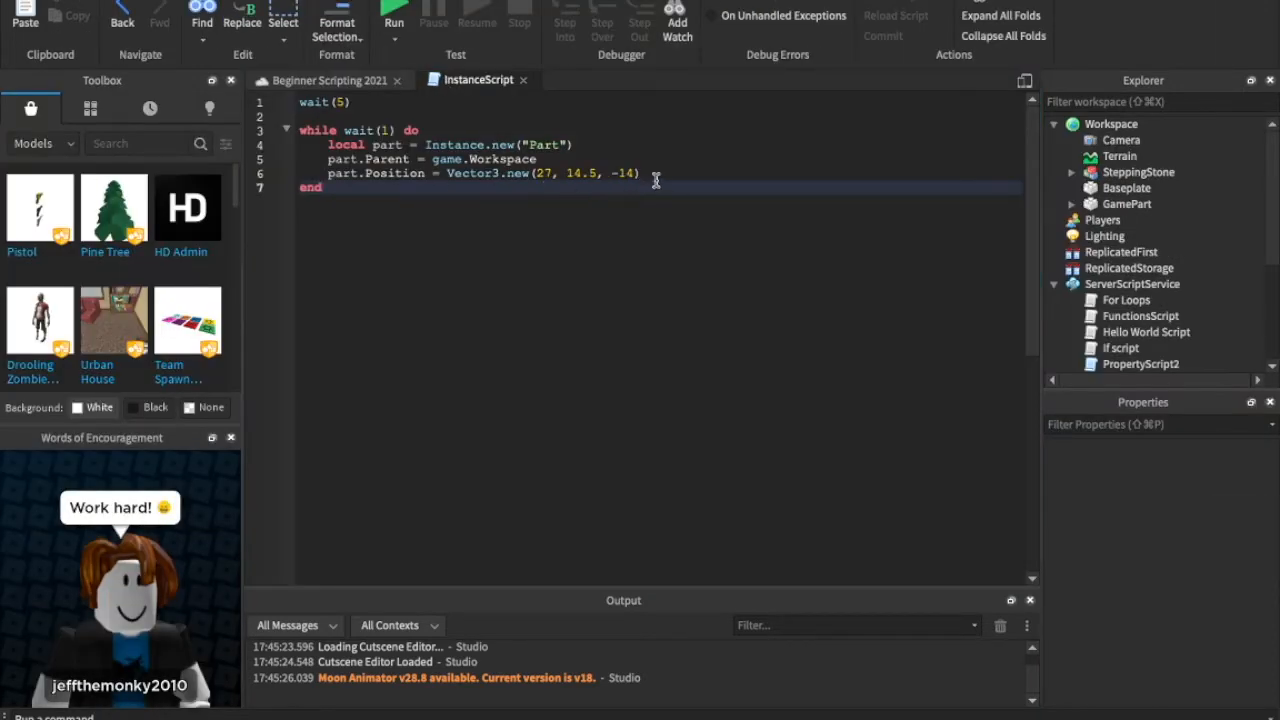
text(part)
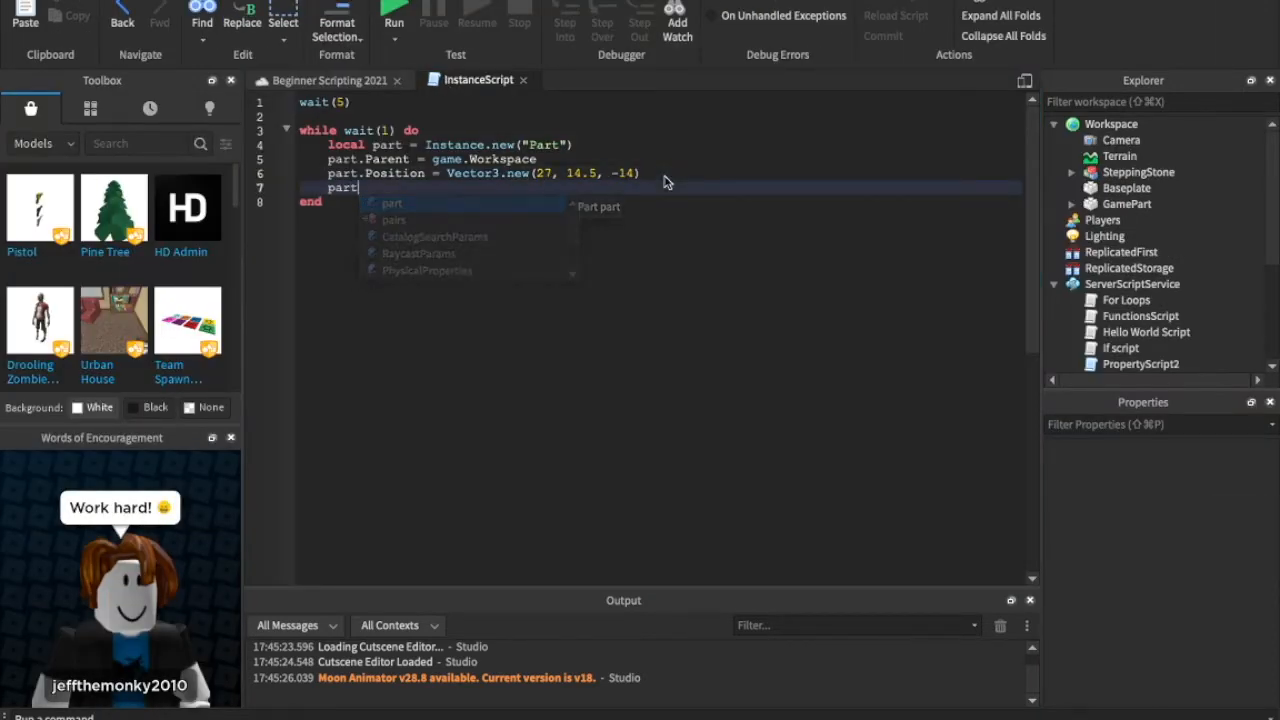
text(BrickColor)
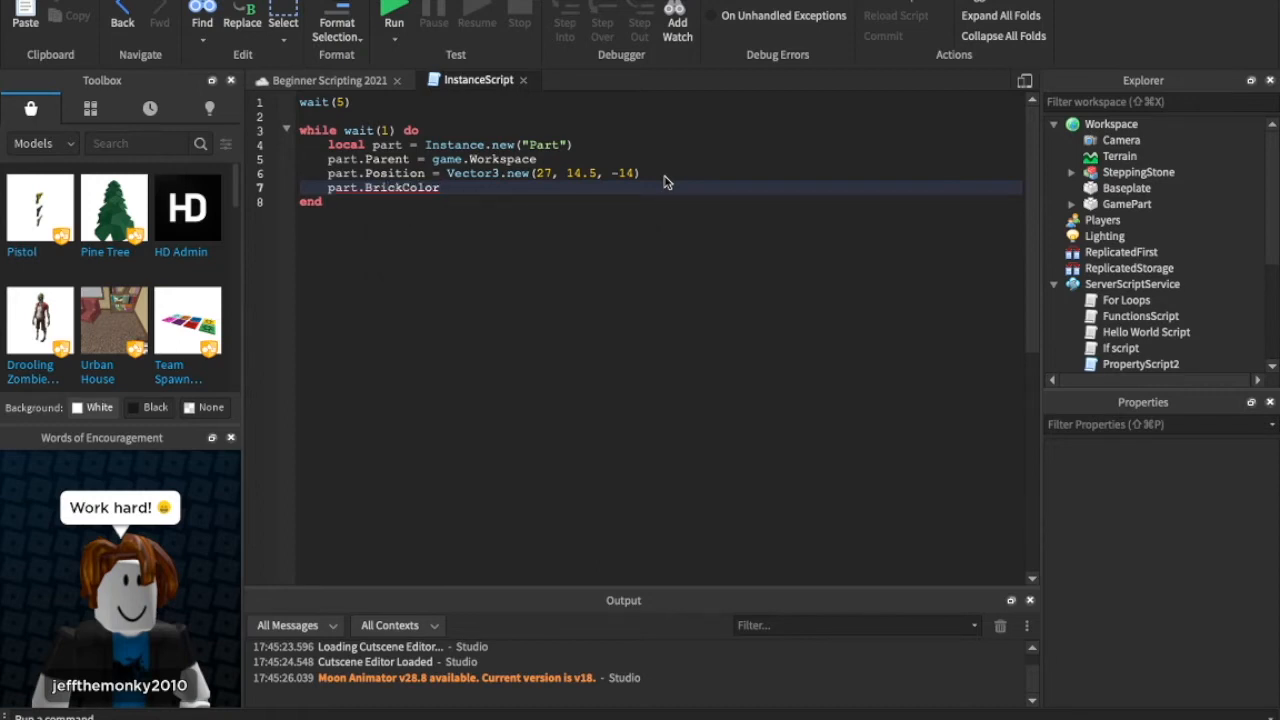
text(= BrickColor.)
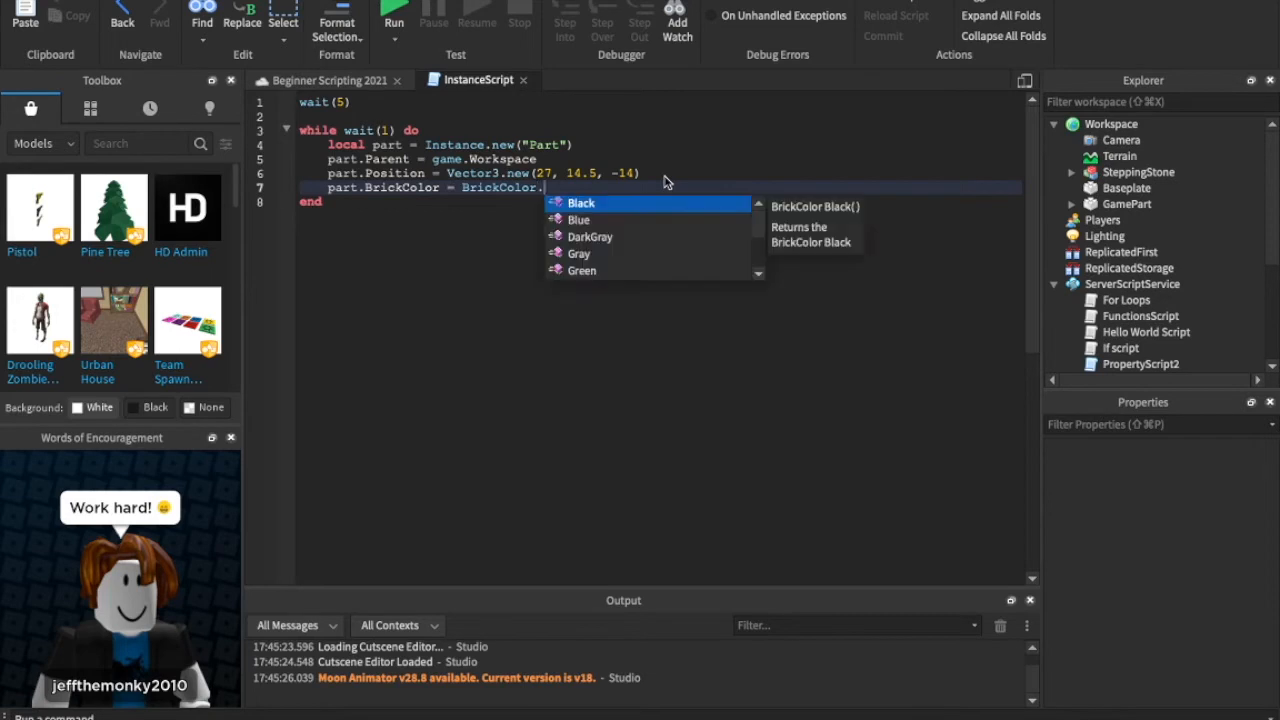
text(Random())
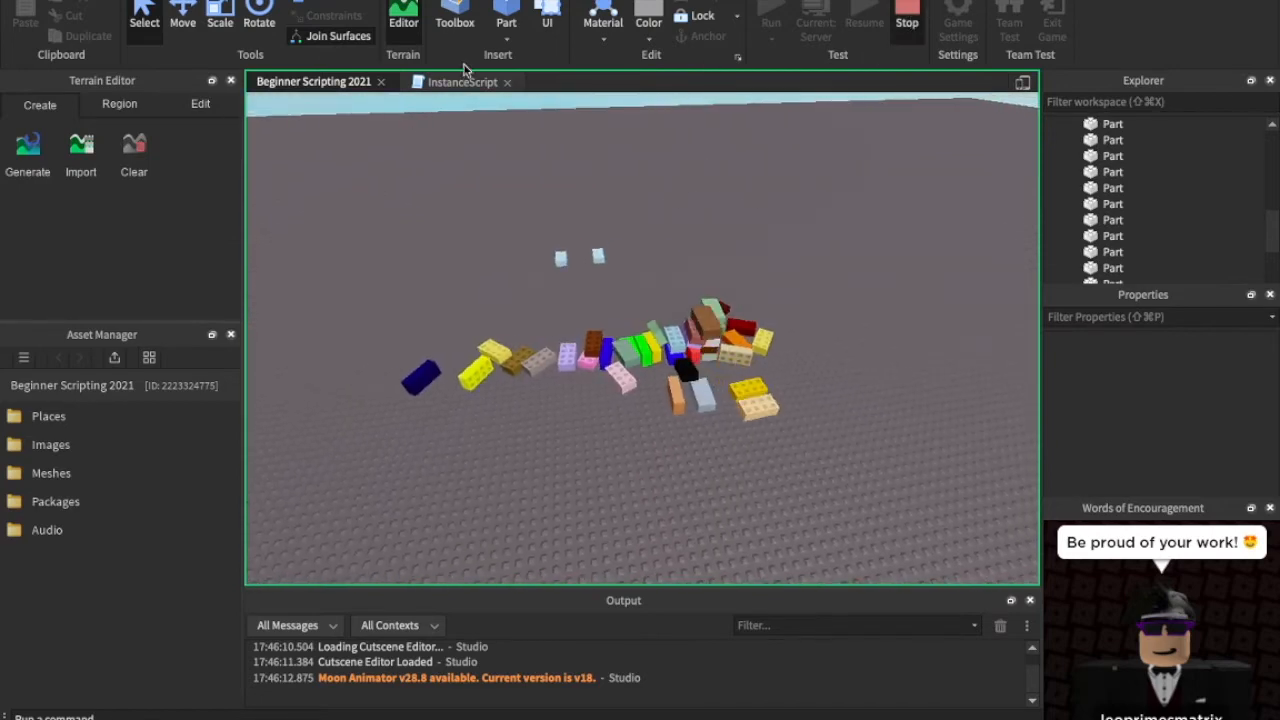
- Comment out the BrickColor line and change Instance.new to create an Explosion
click(462, 80)
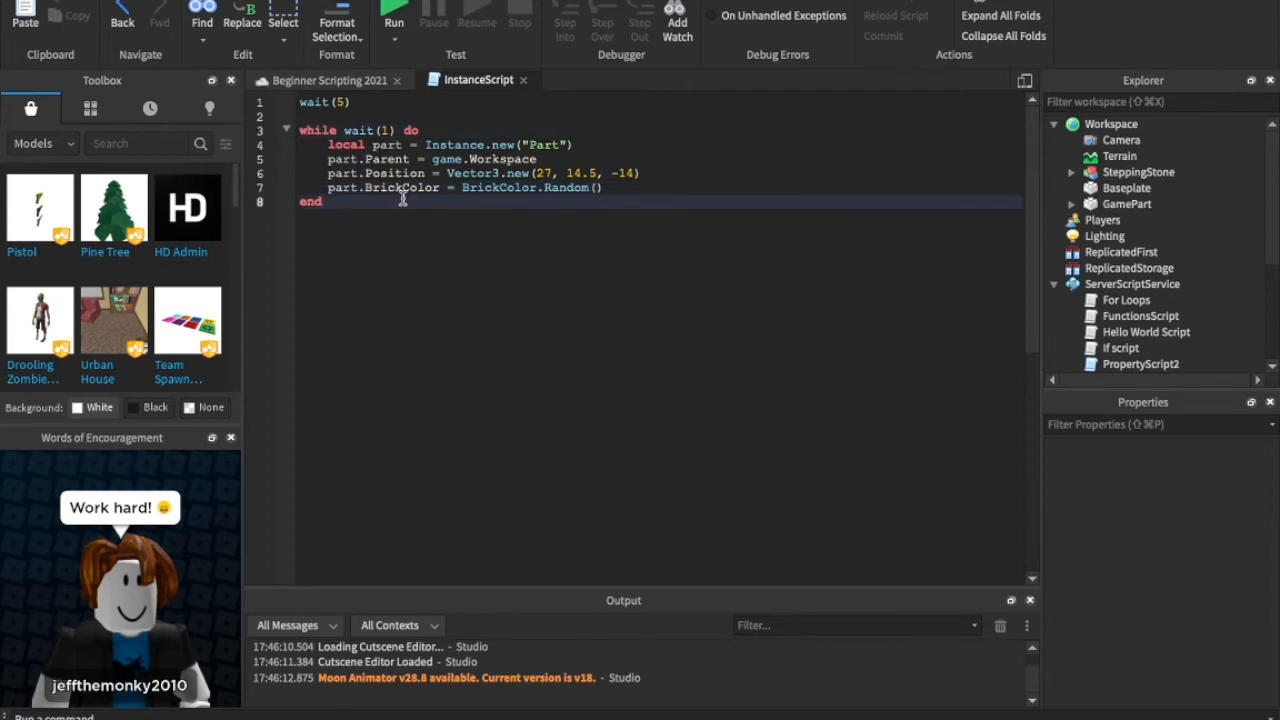
double_click(544, 144)
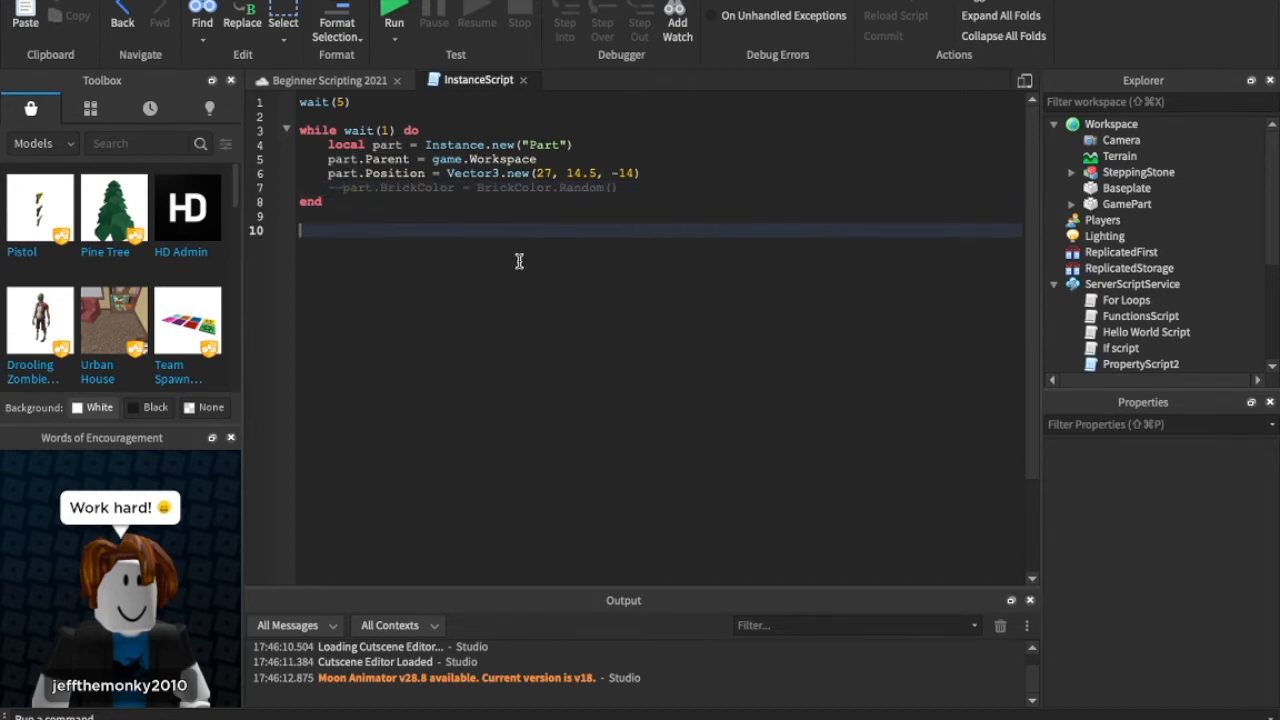
text(--faklsjdtioejsofipb)
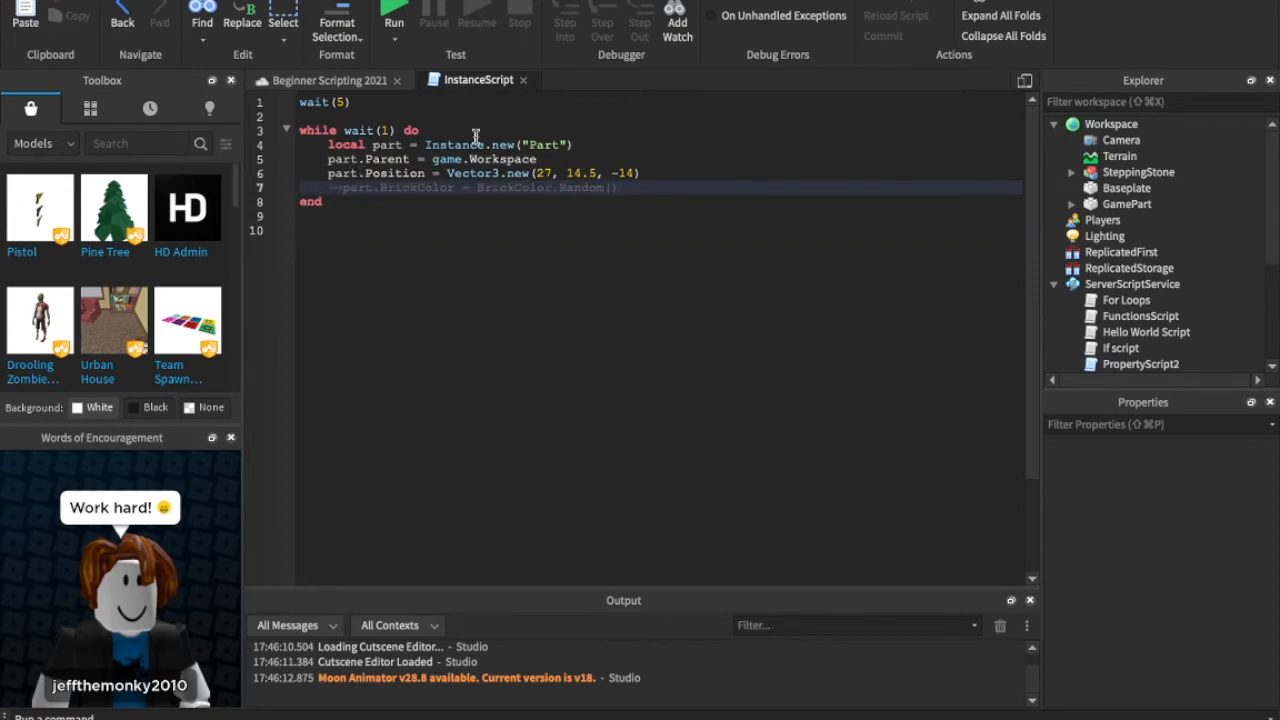
text(Explosion)
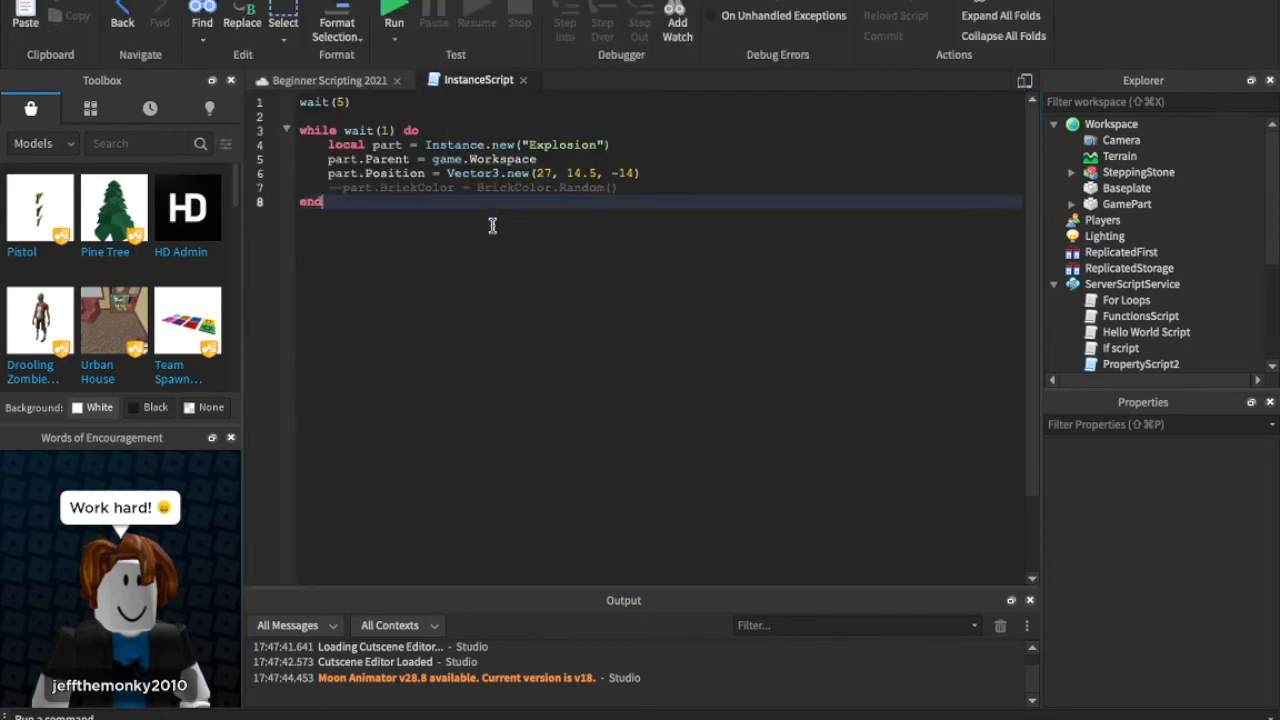
mouse_move(604, 172)
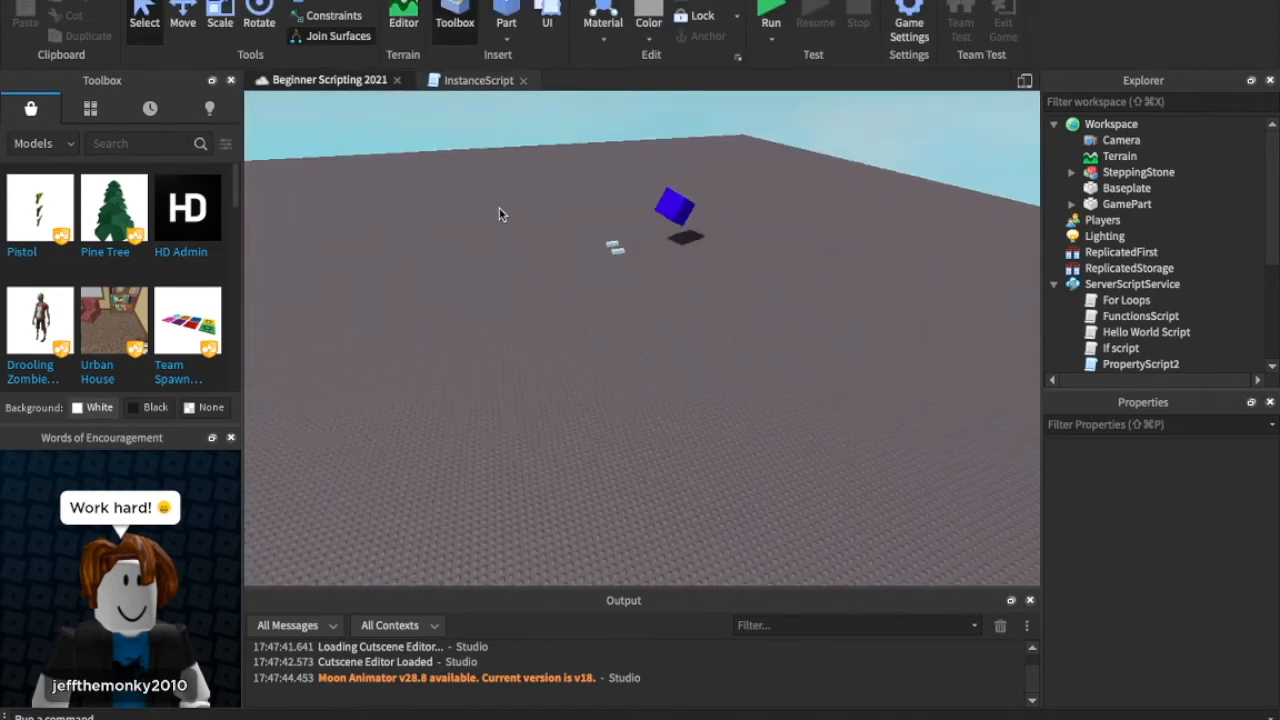
click(476, 80)
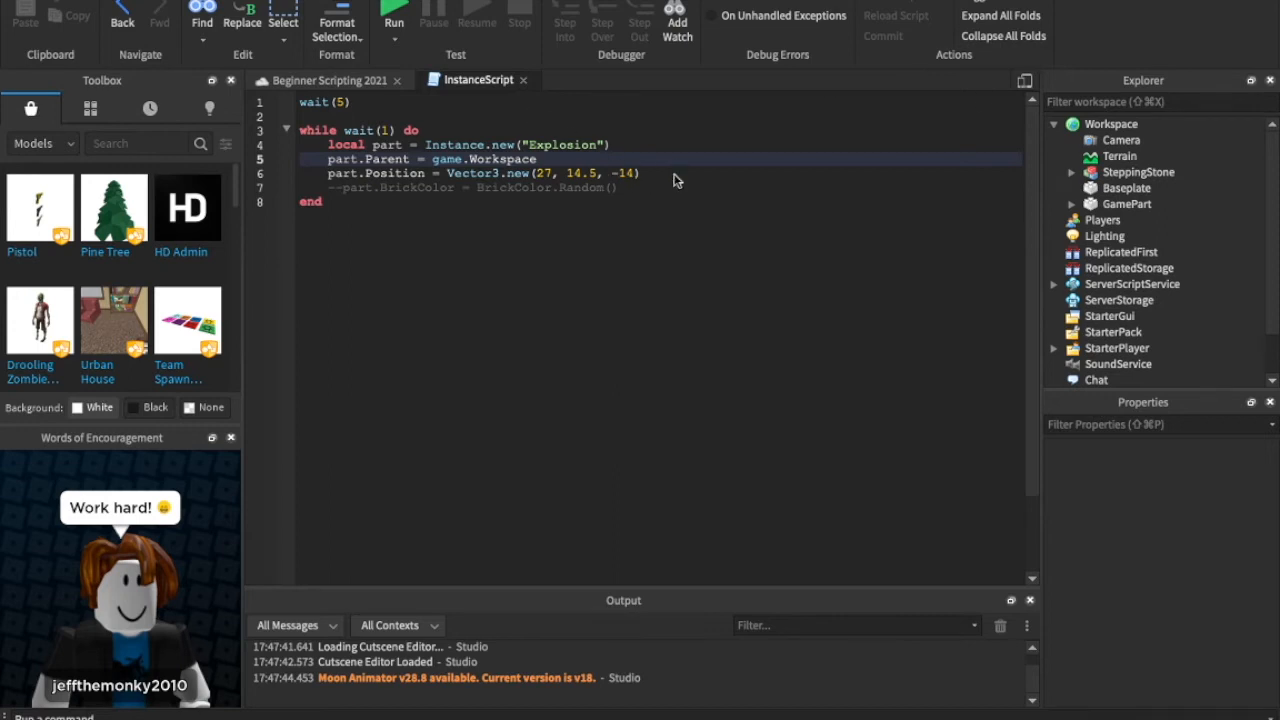
- Clear the Instance.new class name and insert a new Script into ServerScriptService
double_click(562, 144)
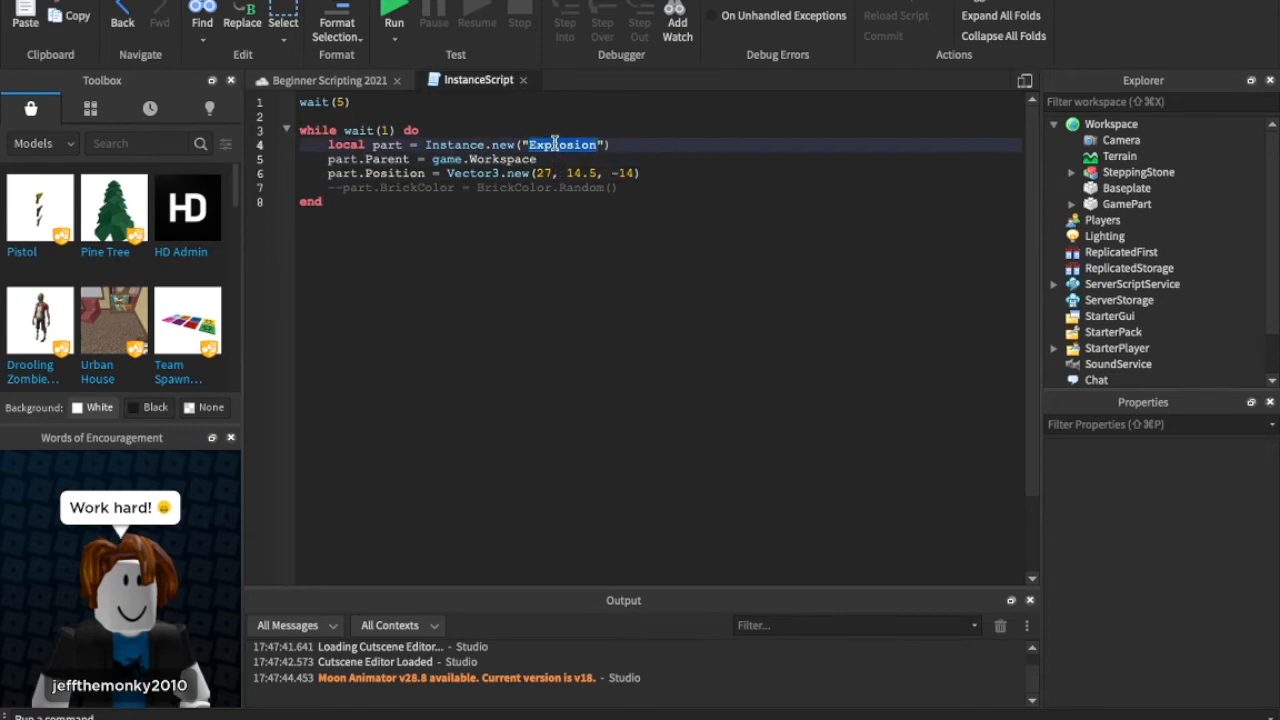
text(She)
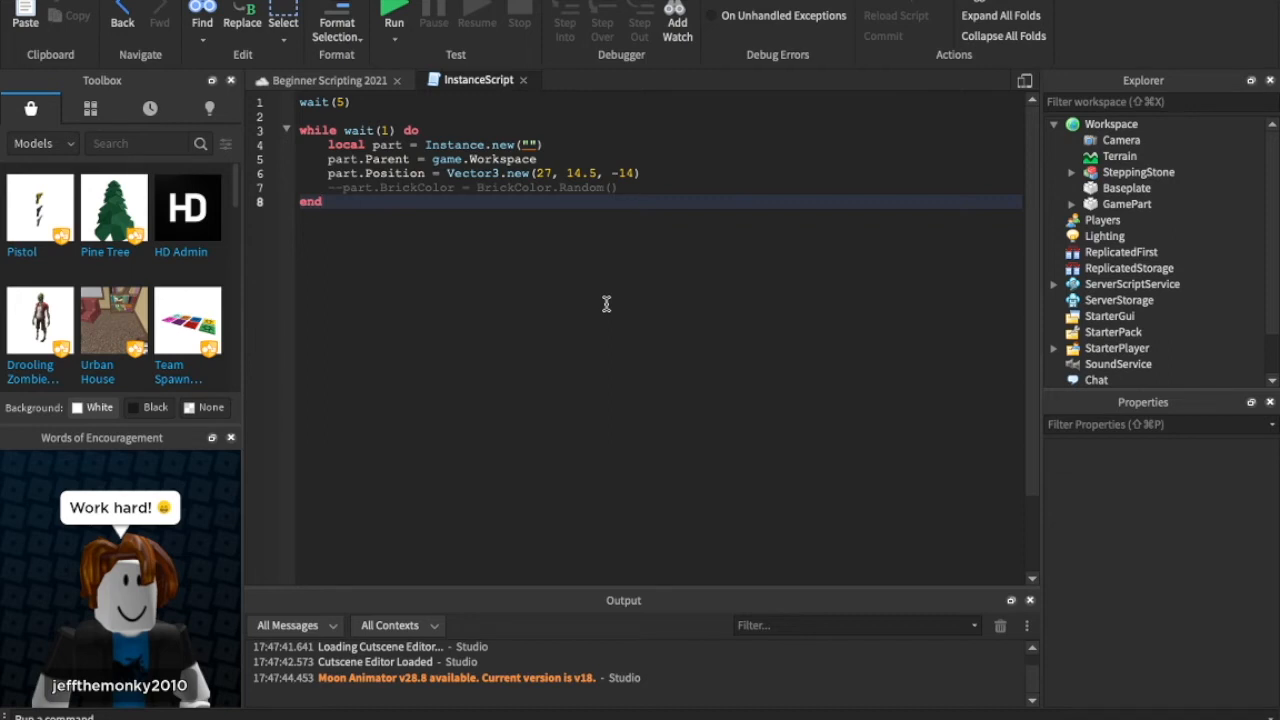
mouse_move(504, 156)
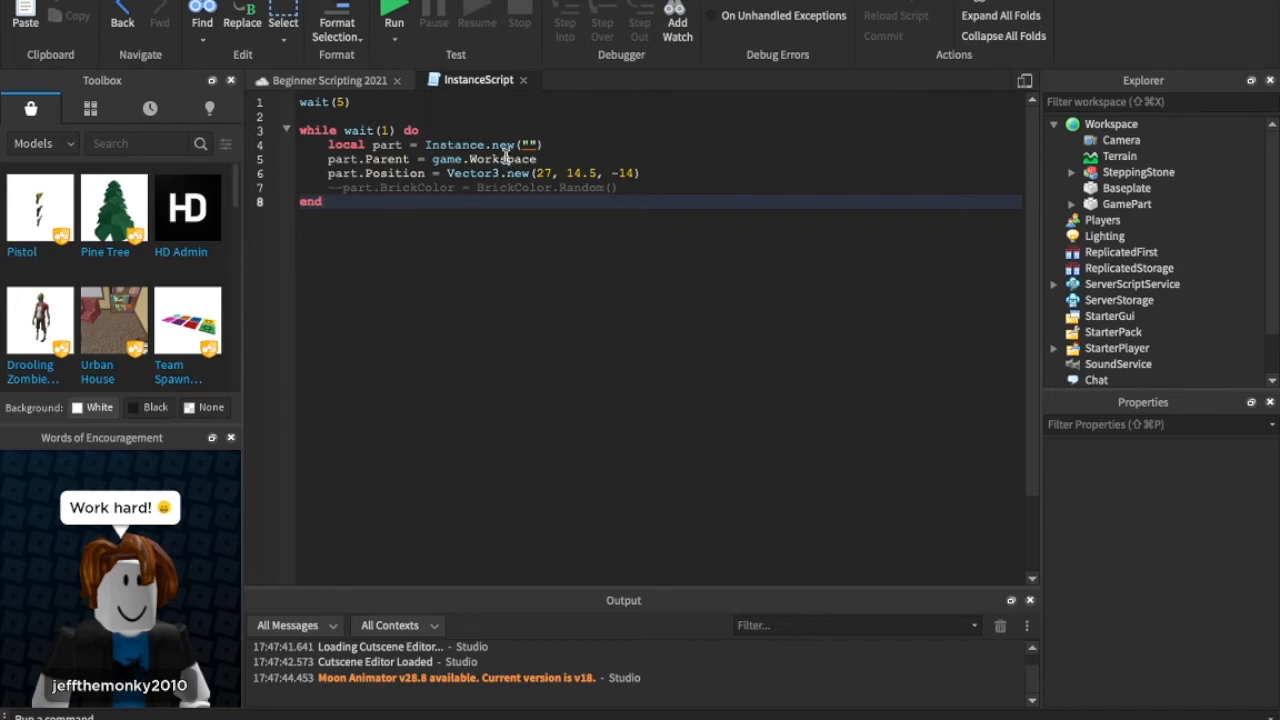
click(536, 144)
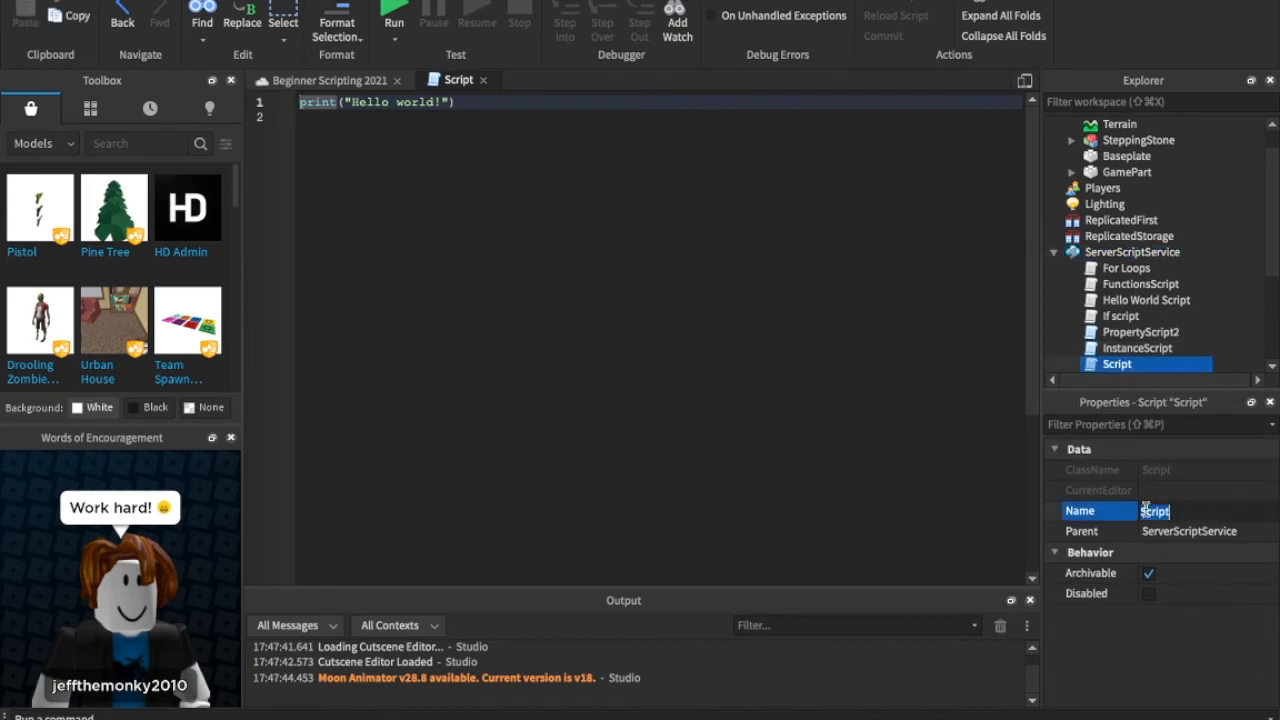
- Name the new script CloneScript and bring up its code
text(CloneScript)
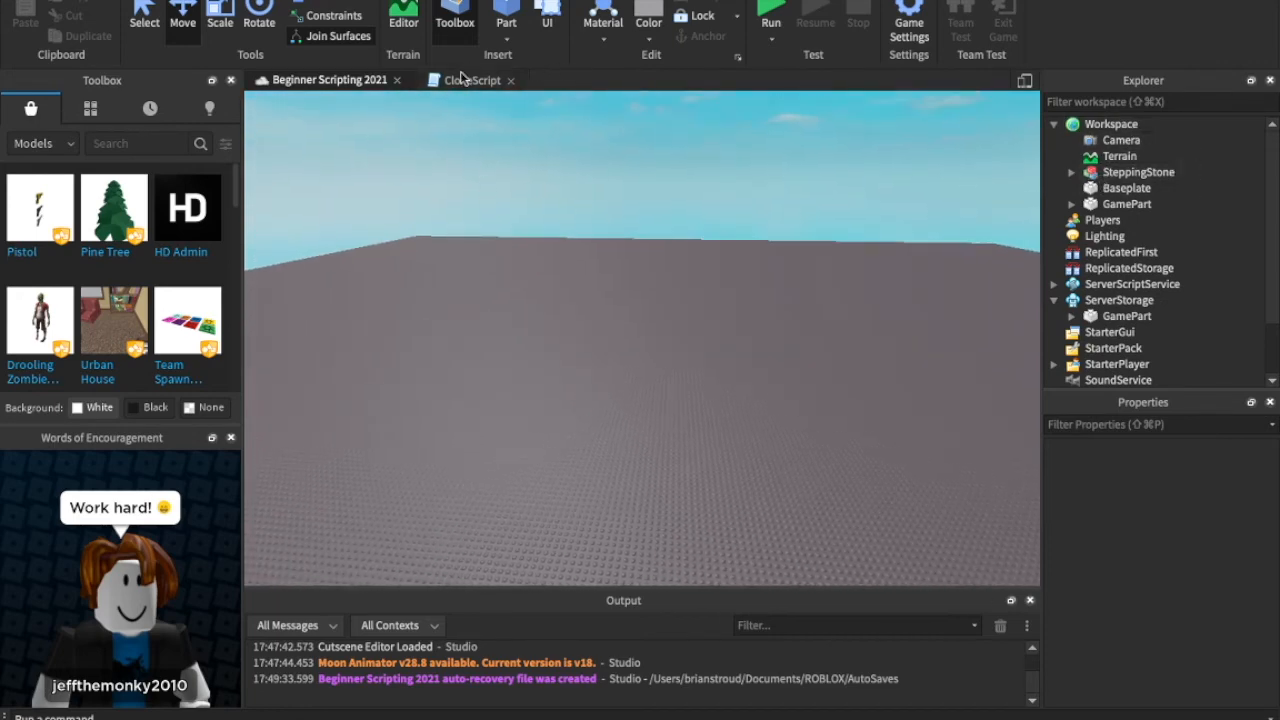
click(470, 80)
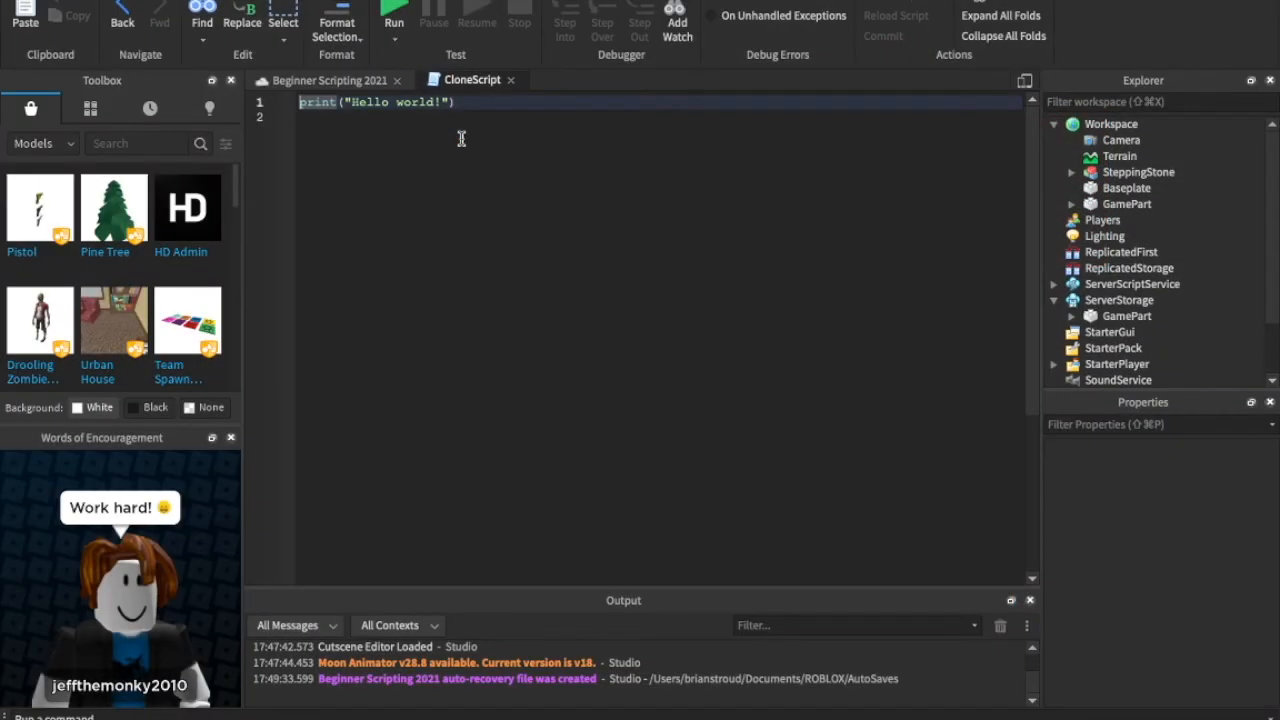
- Write local gamePart = game.ServerStorage.GamePart:Clone() and gamePart.Parent = game.Workspace
triple_click(376, 100)
text(game)
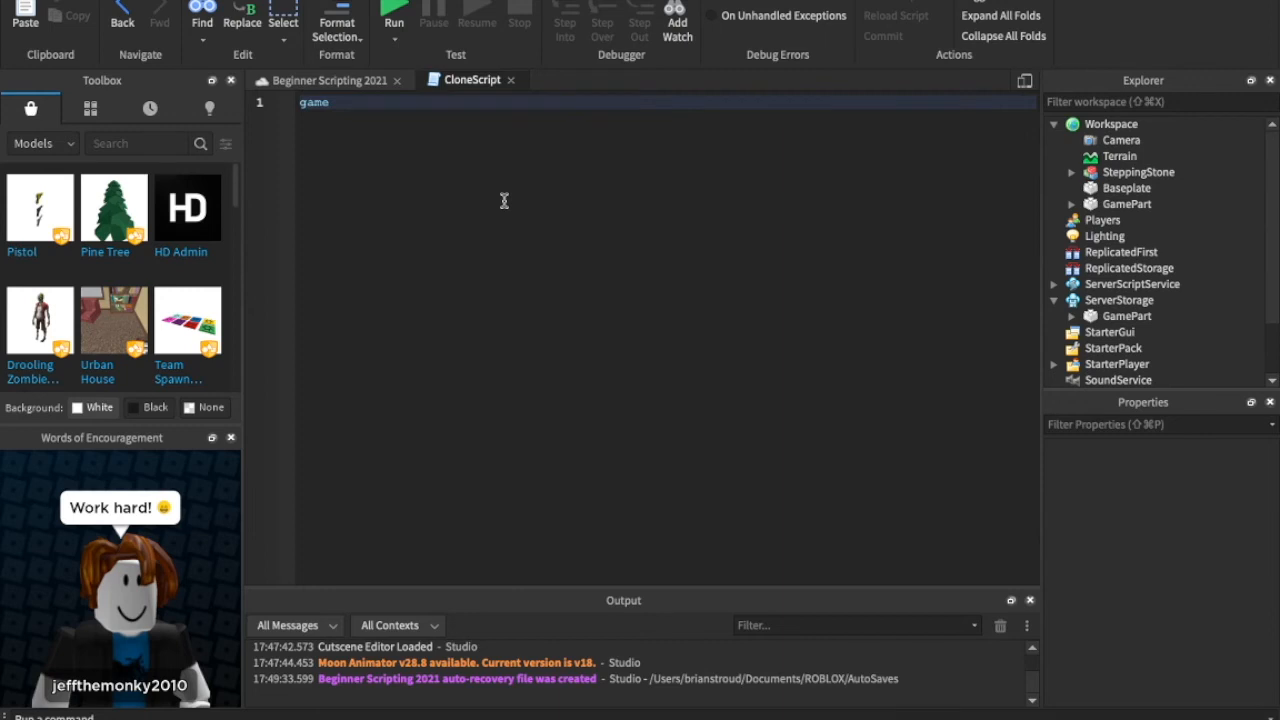
text(.ser)
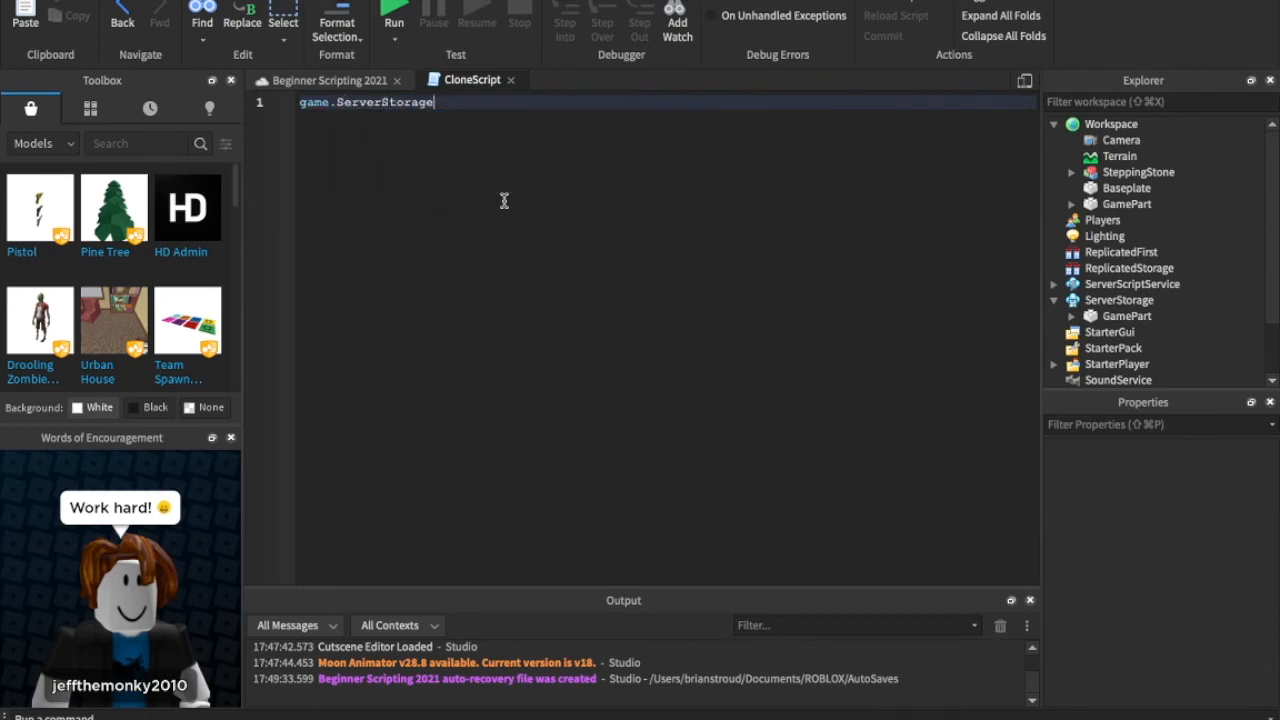
text(.GamePart:)
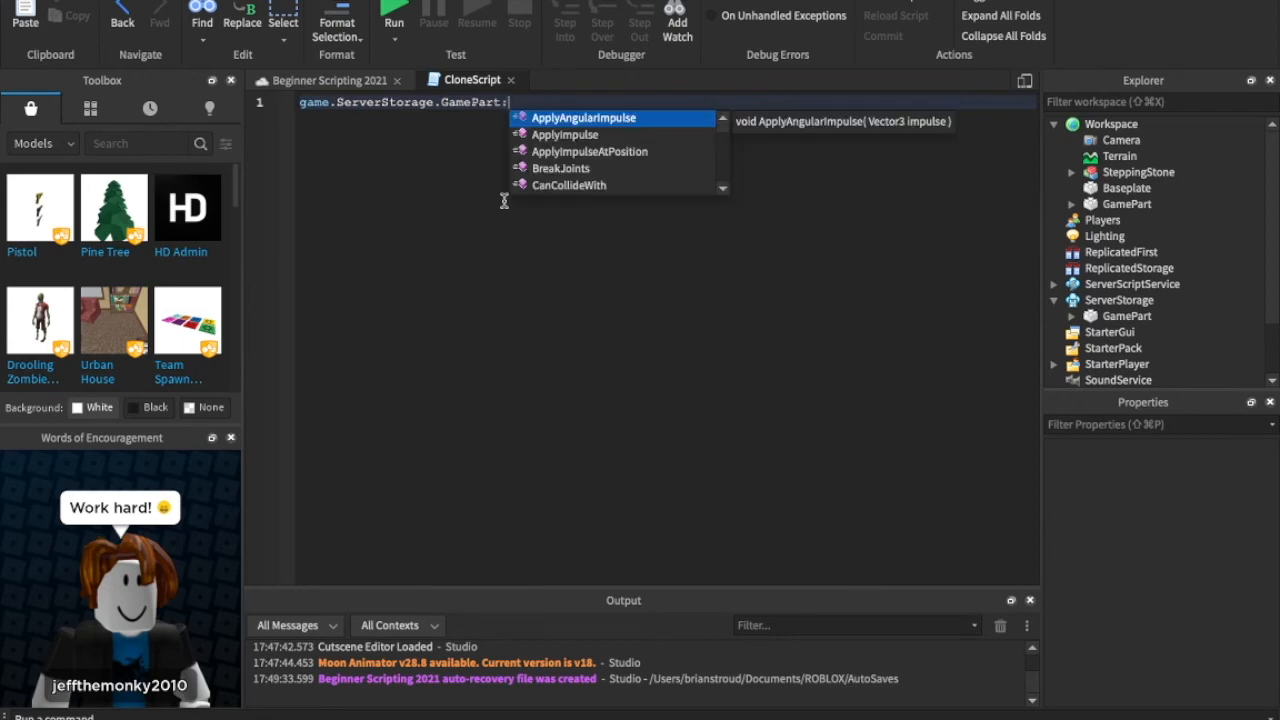
text(Clone())
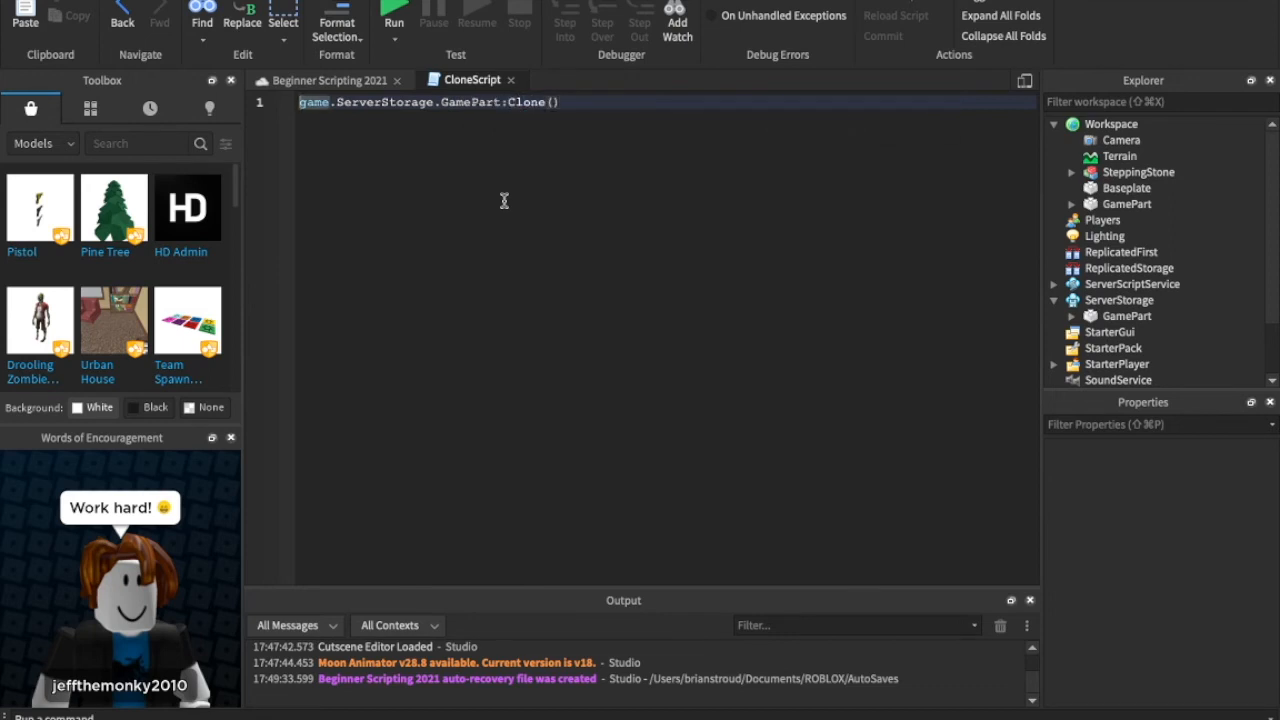
text(local gamePart =)
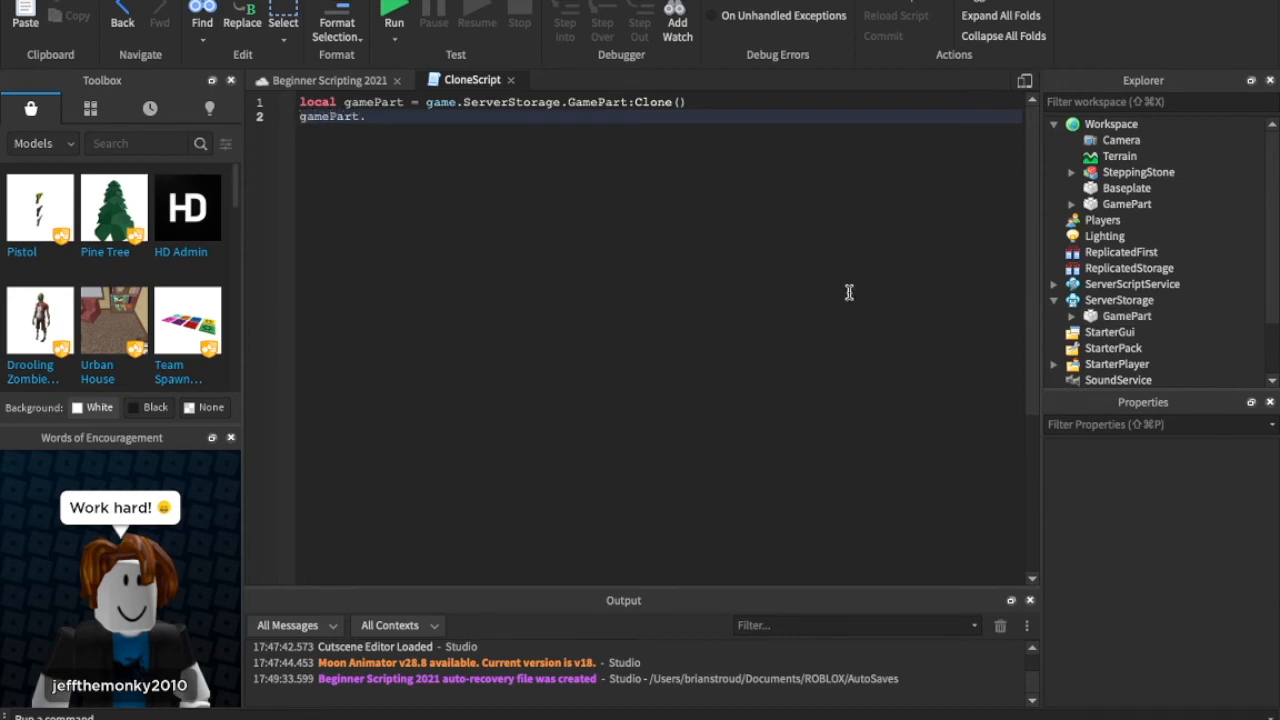
text(.Parent = g)
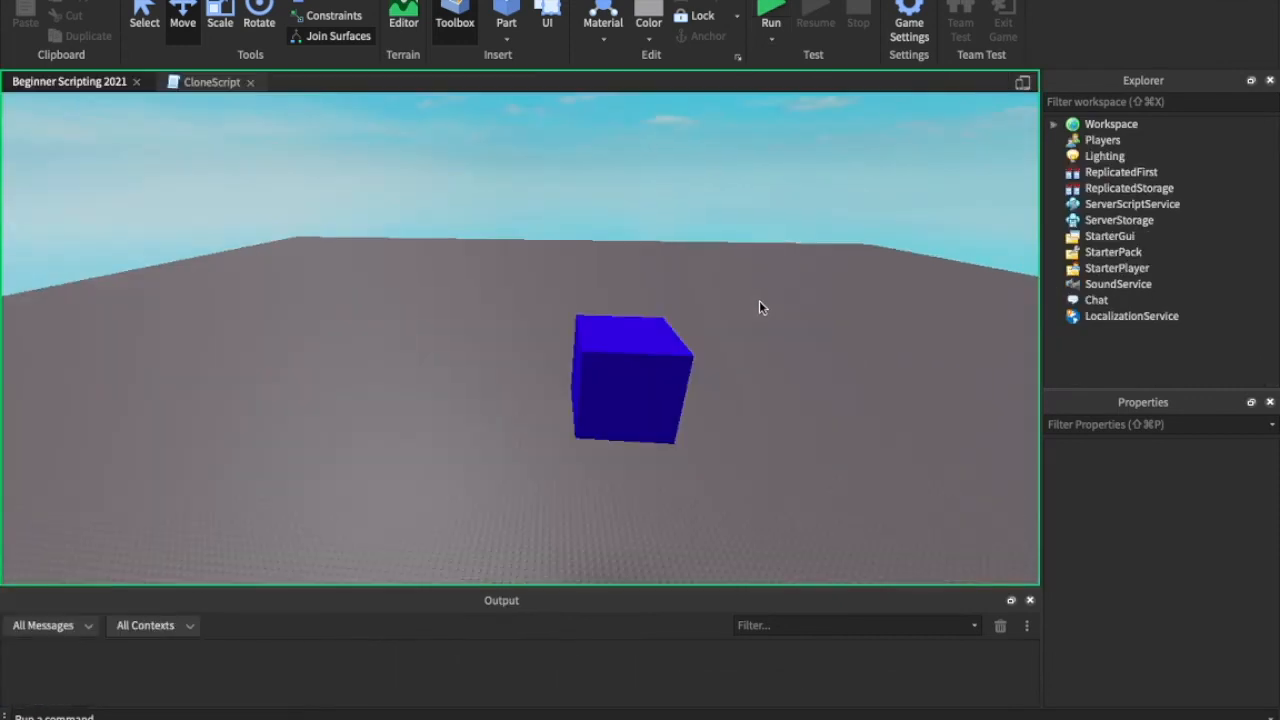
mouse_move(516, 350)
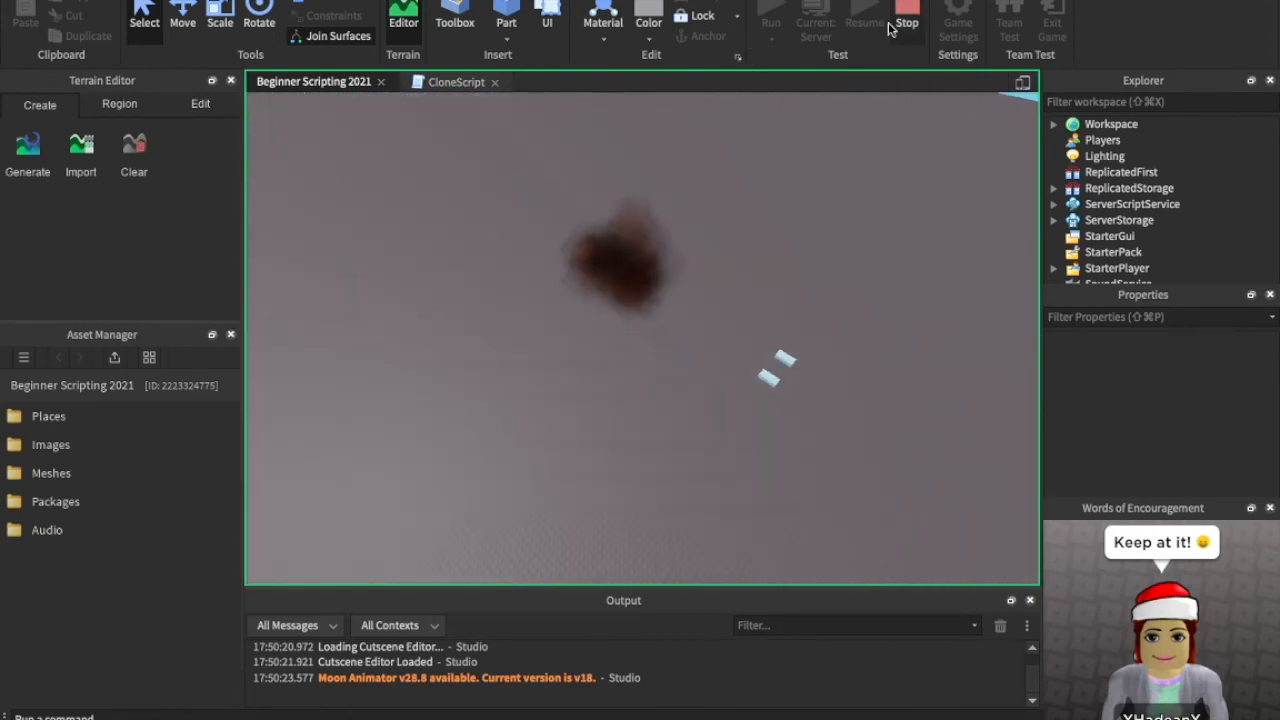
- Retarget CloneScript from GamePart to the Soldiers model in ServerStorage, then playtest so soldiers spawn
click(772, 22)
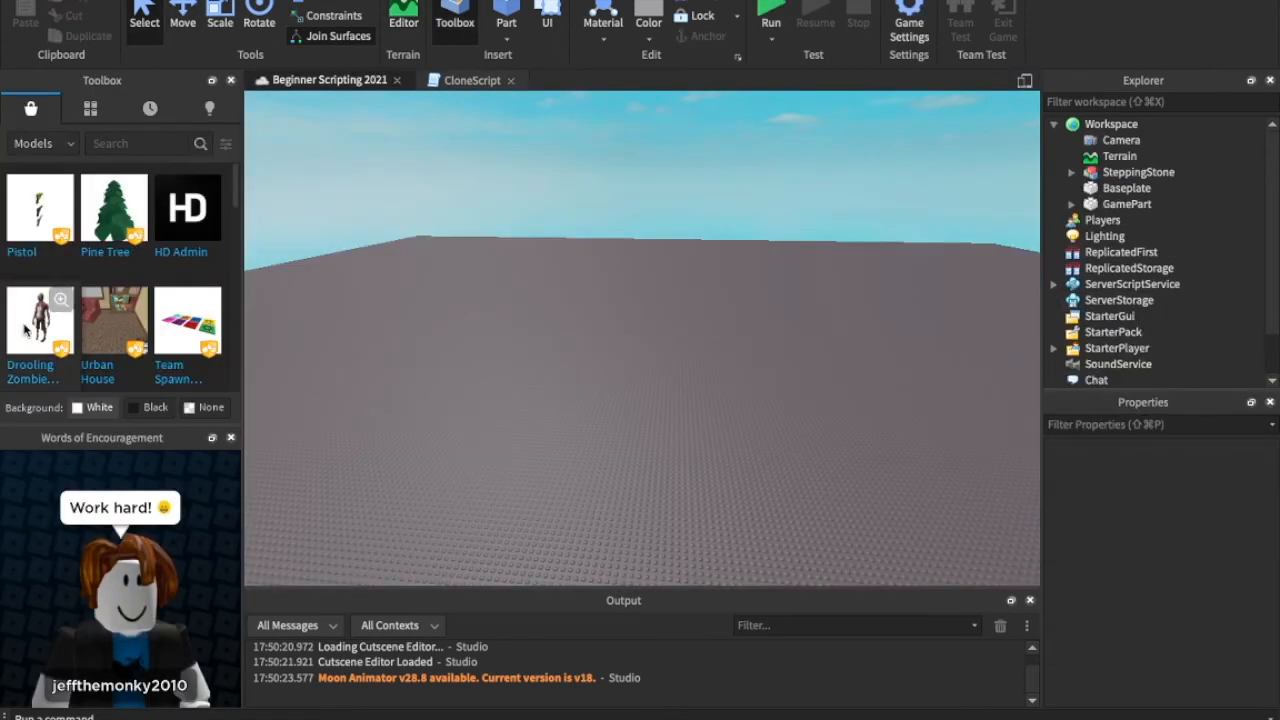
scroll(down, 3)
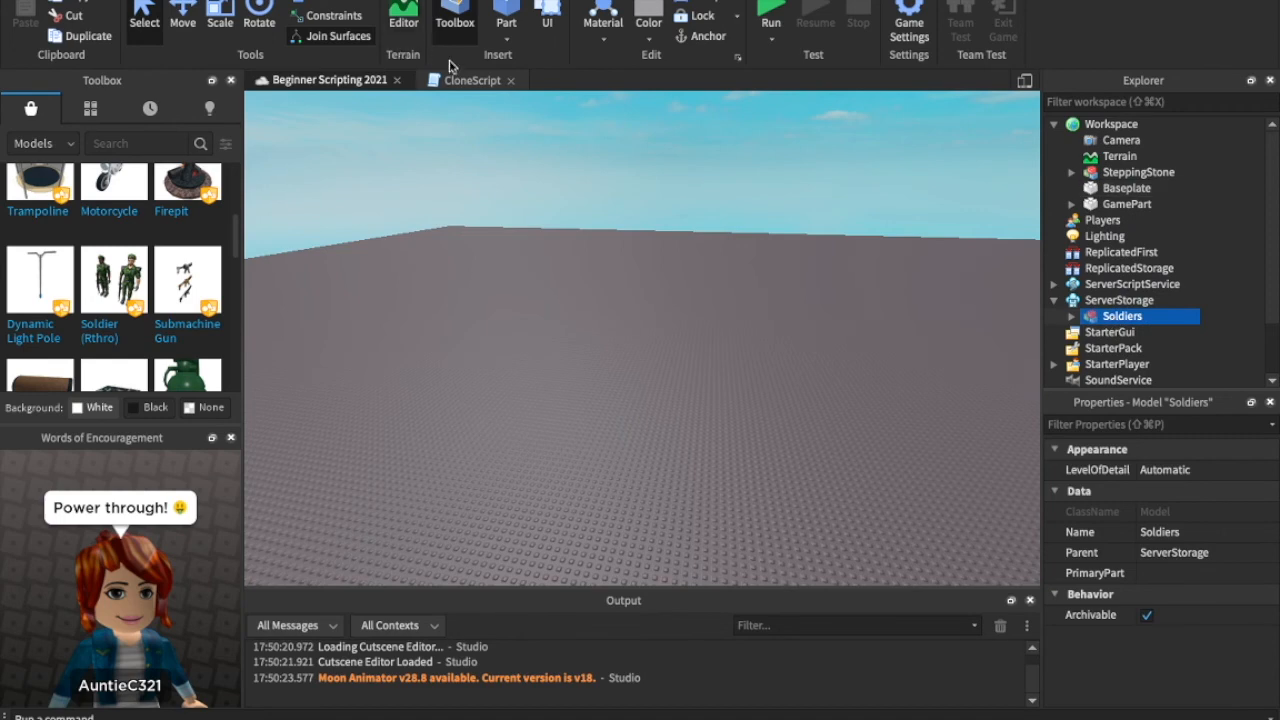
click(472, 80)
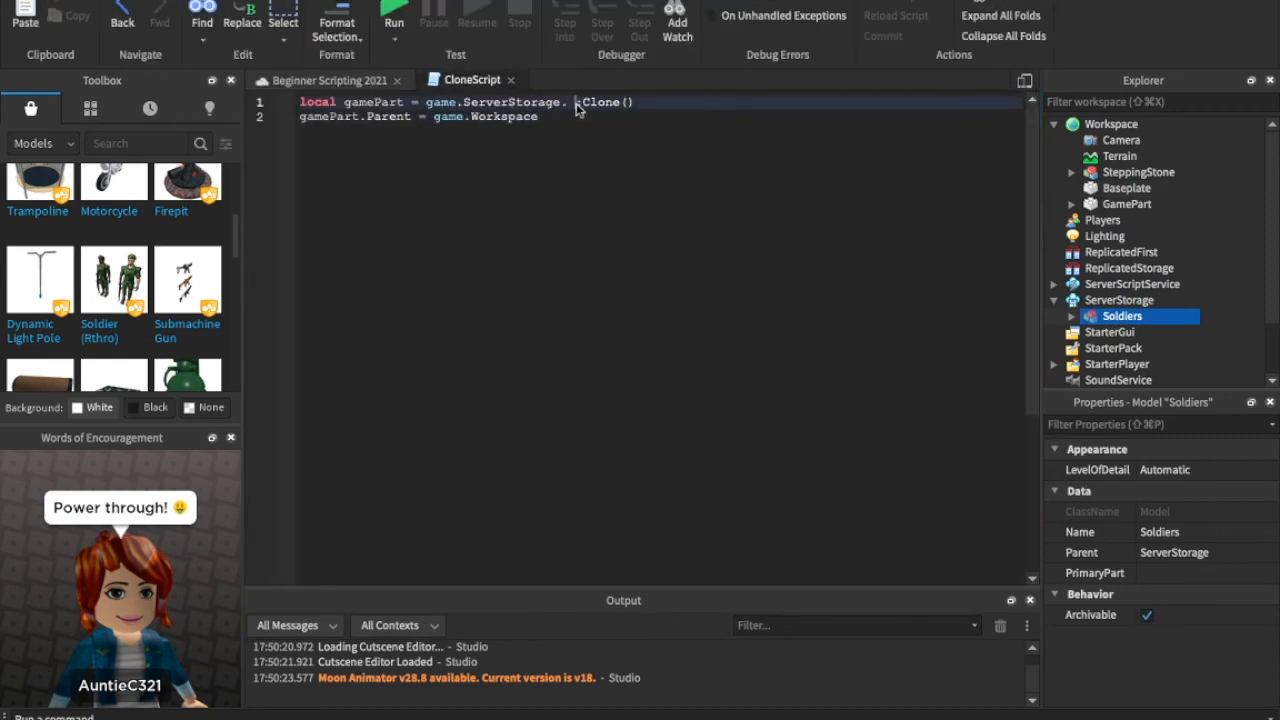
text(Soldiers)
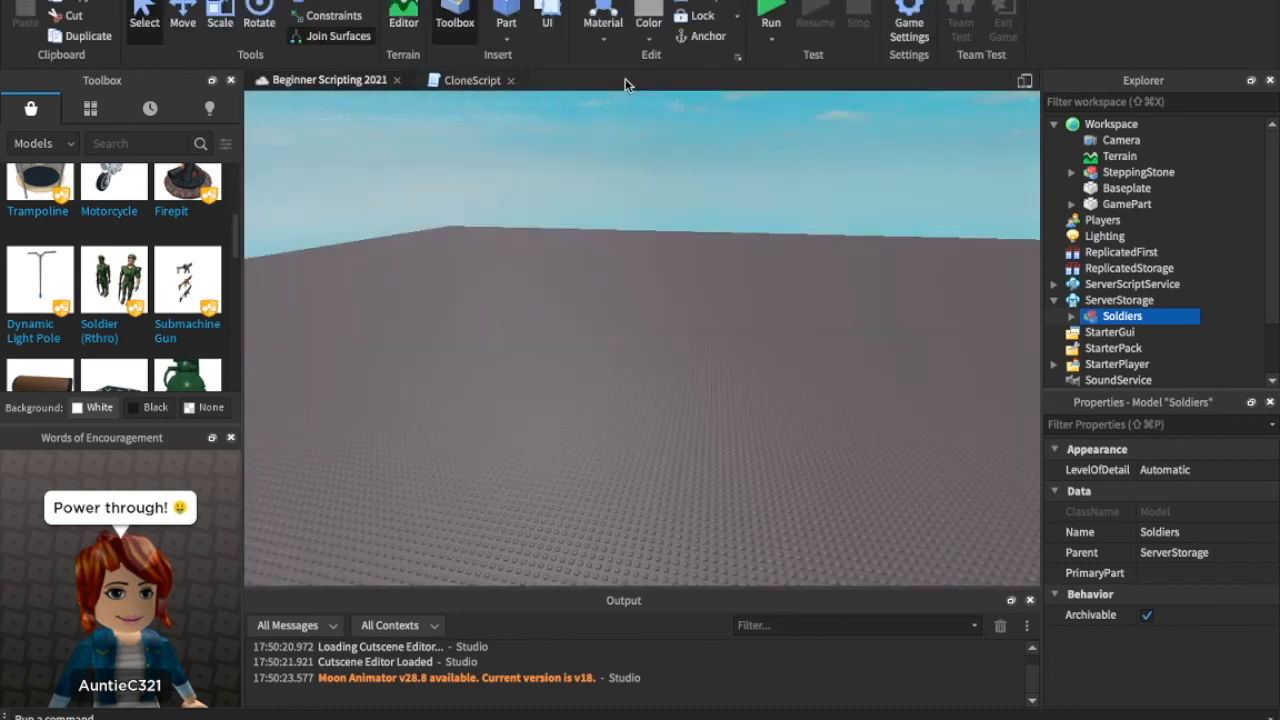
click(470, 80)
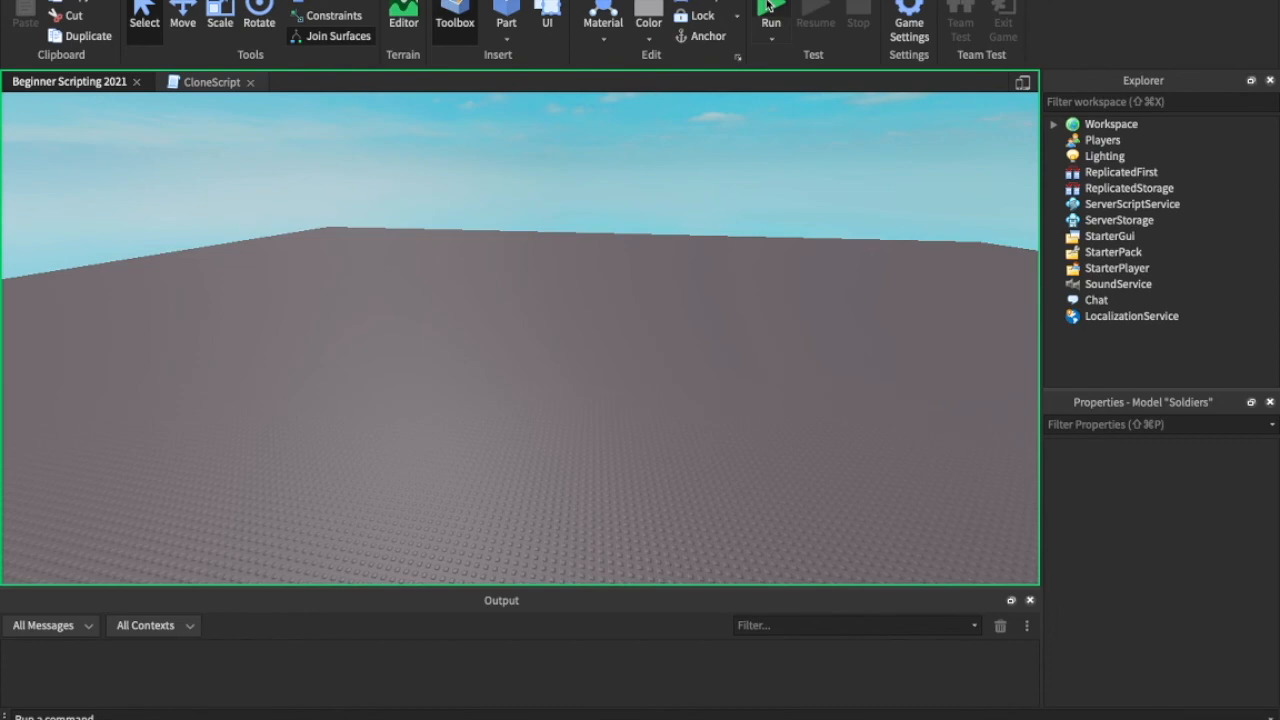
click(770, 18)
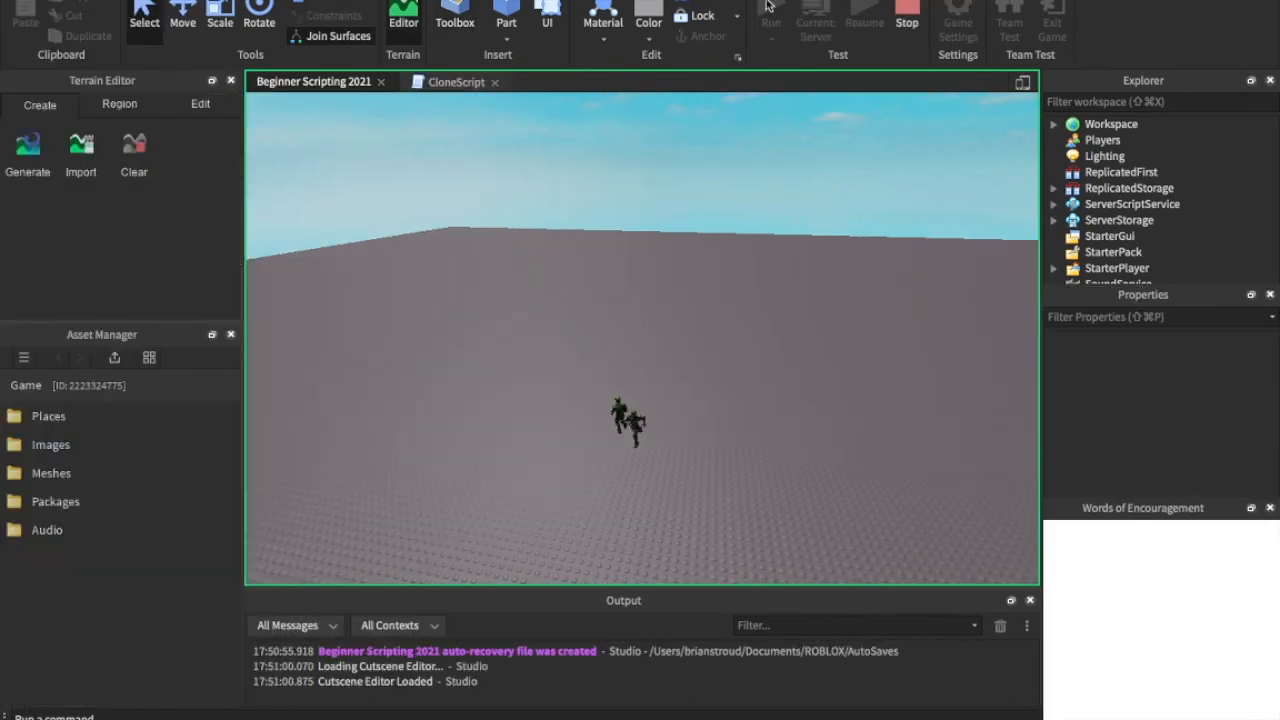